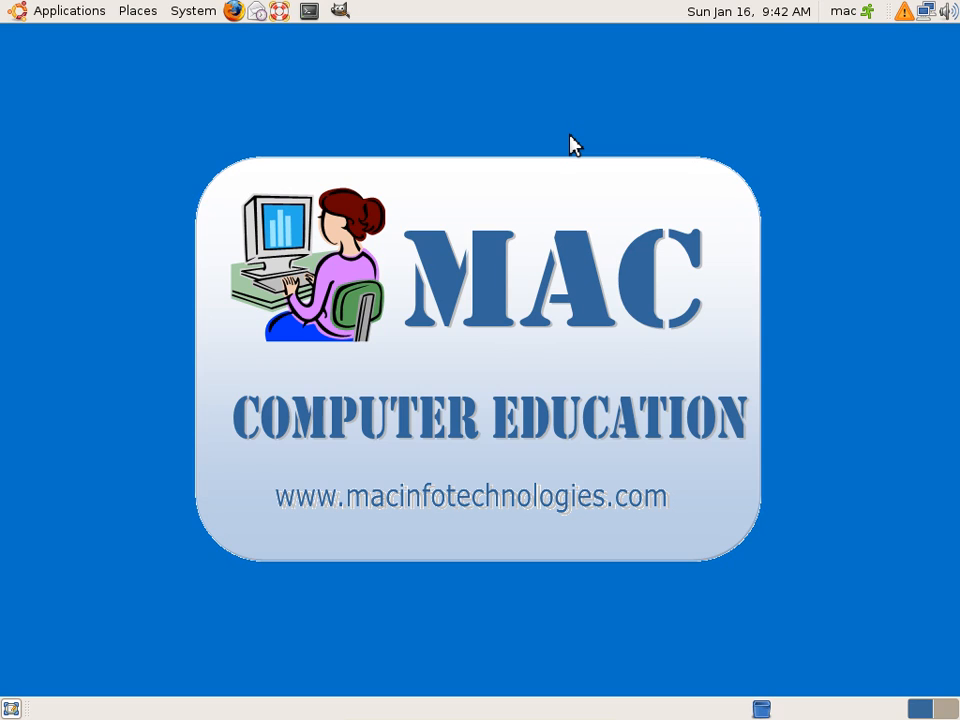
mouse_move(472, 20)
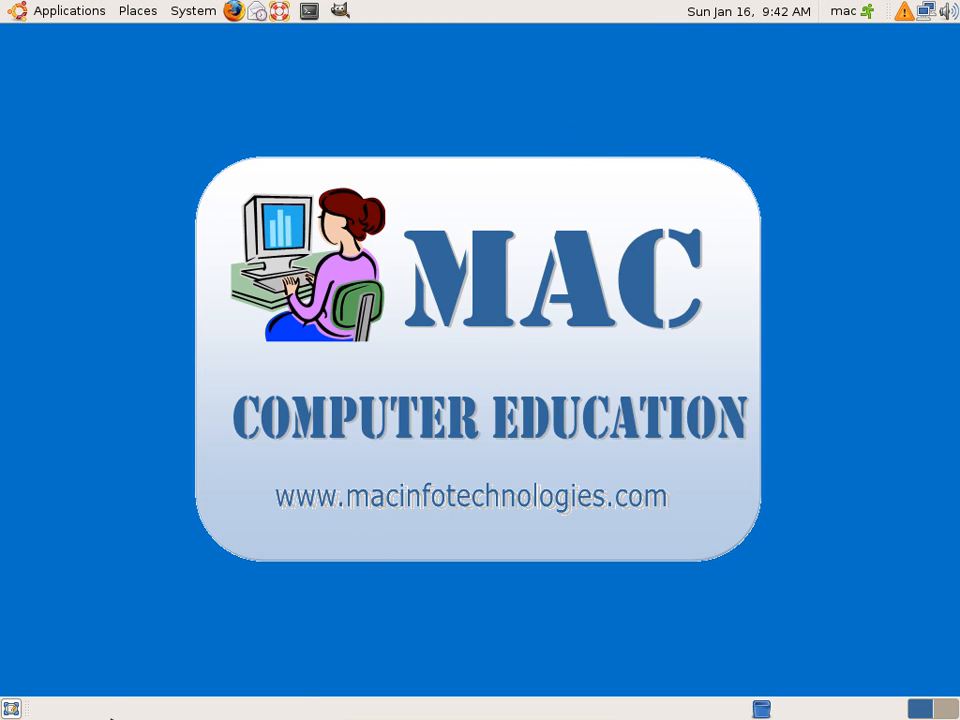
mouse_move(332, 142)
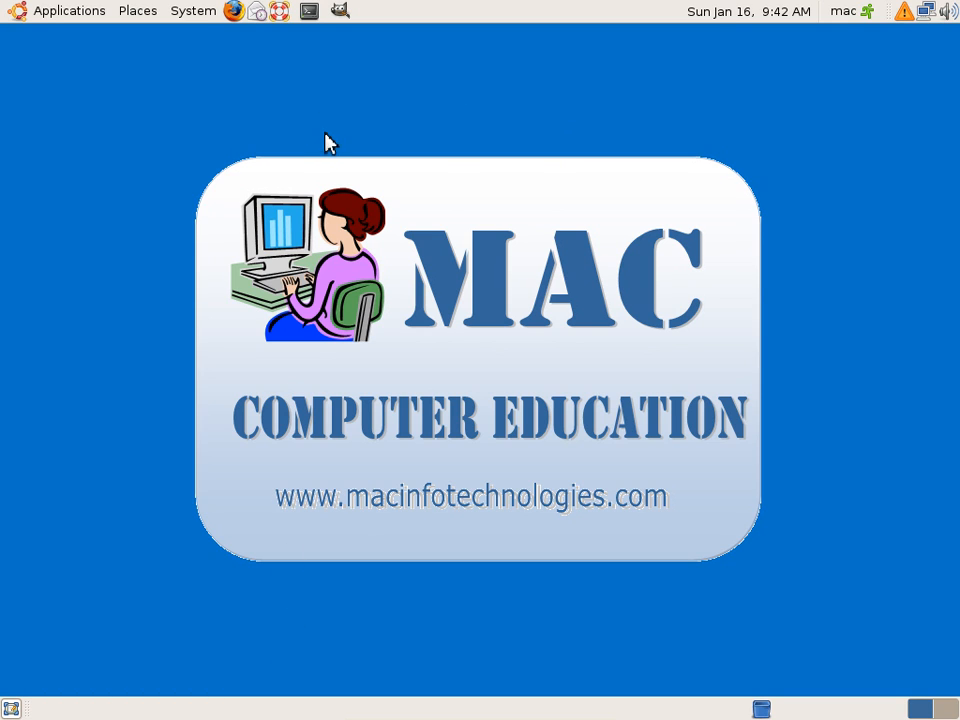
mouse_move(392, 588)
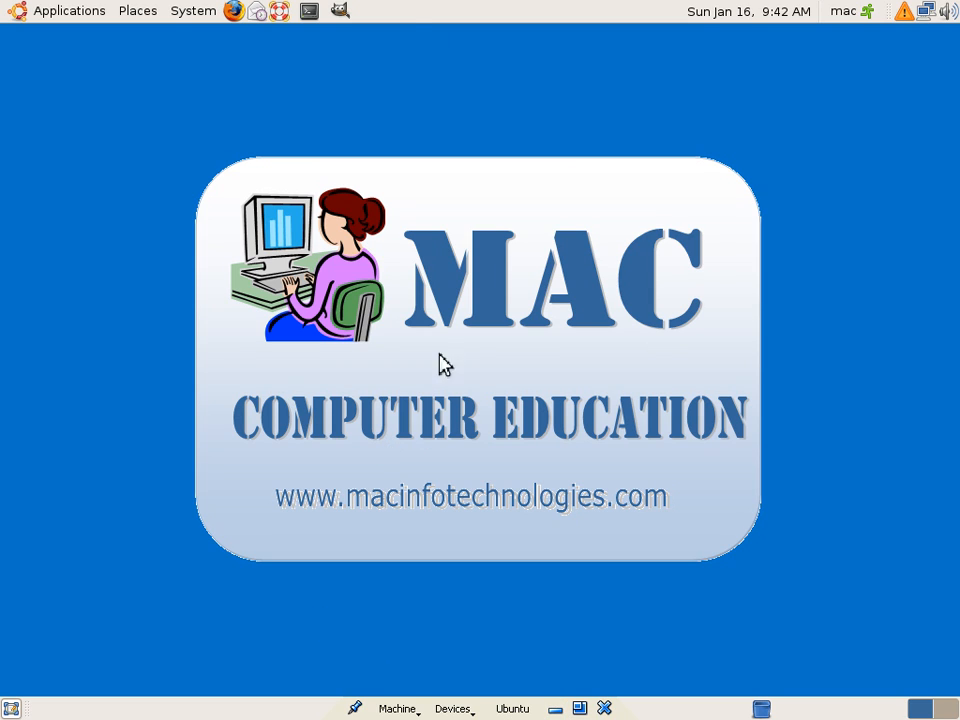
mouse_move(370, 36)
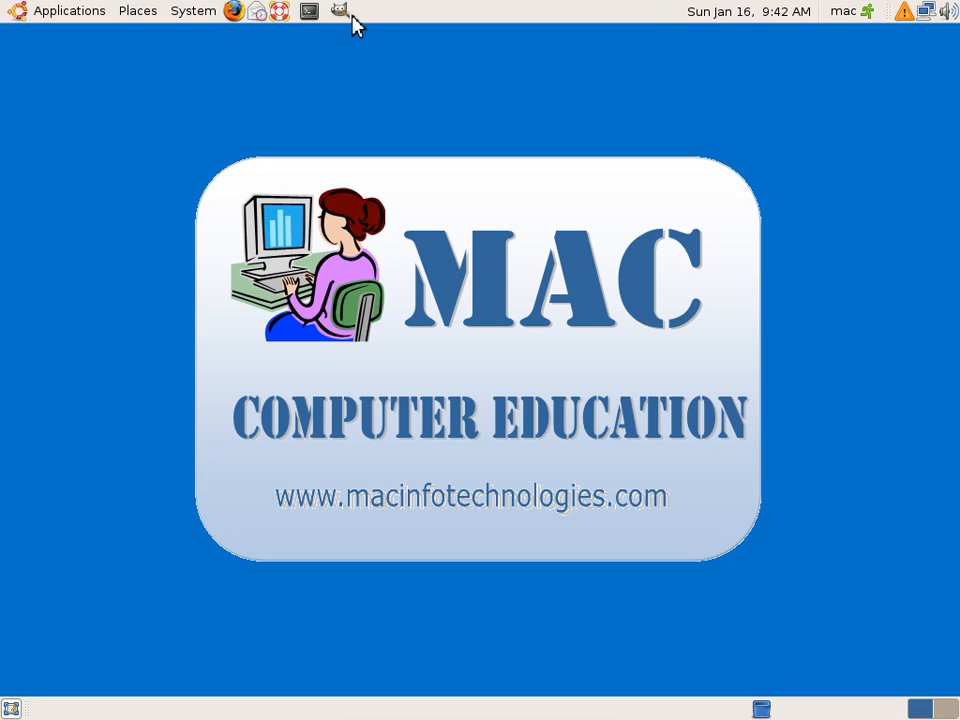
mouse_move(344, 32)
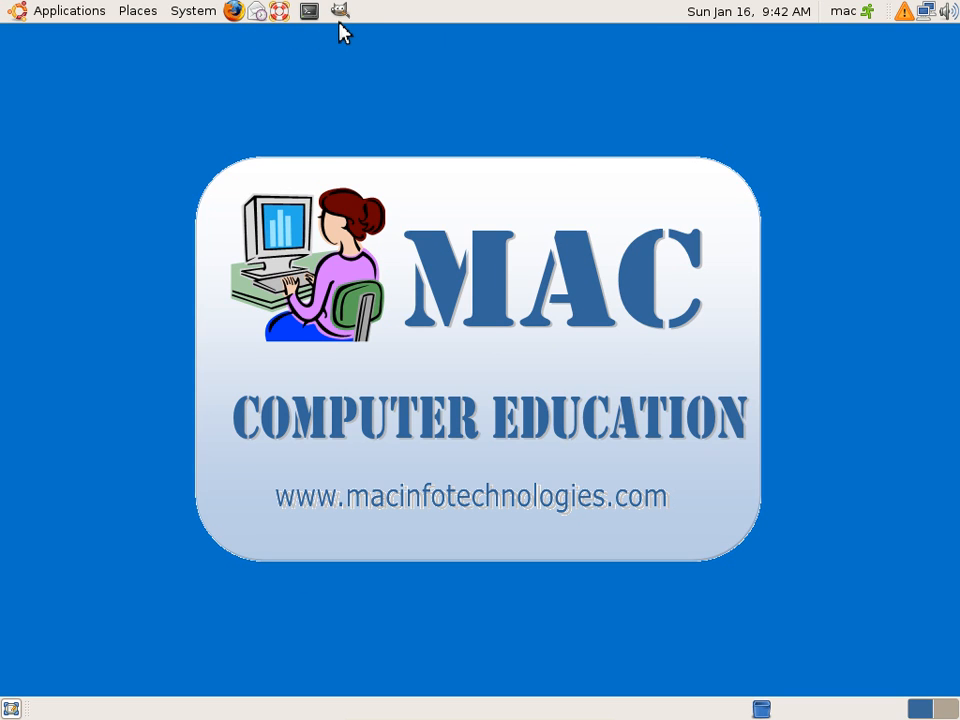
- Remove the last extra launcher from the top panel
right_click(340, 10)
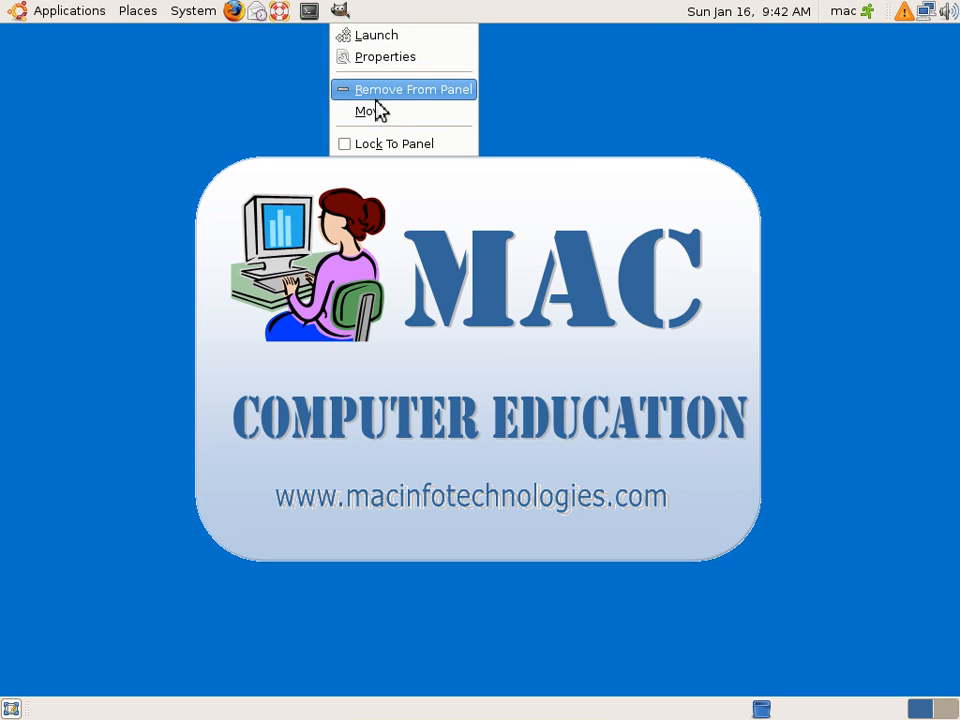
click(68, 12)
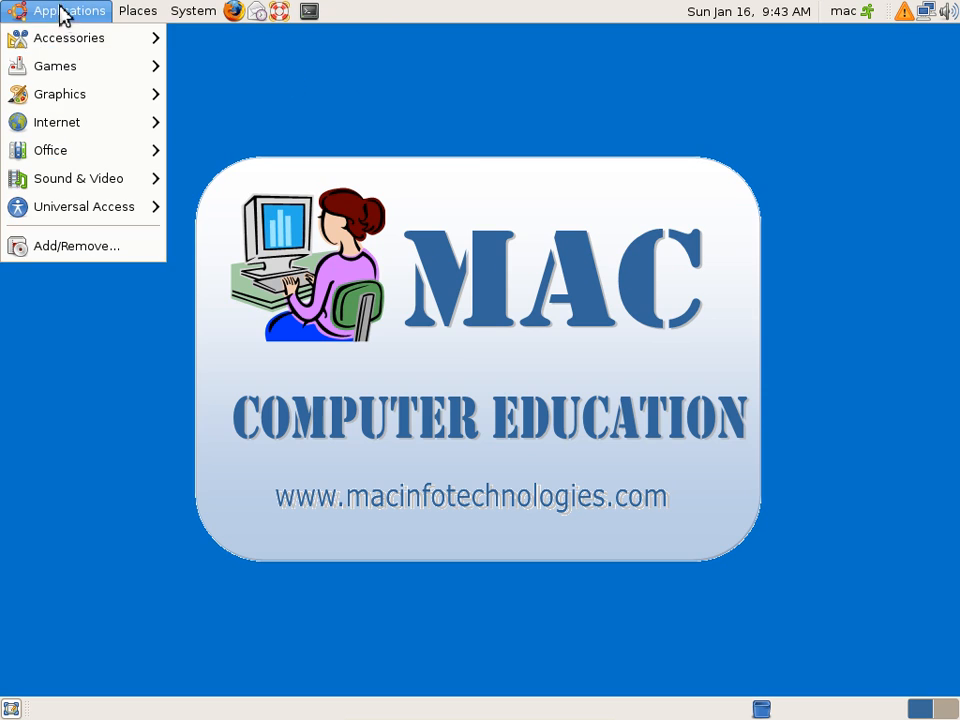
click(68, 36)
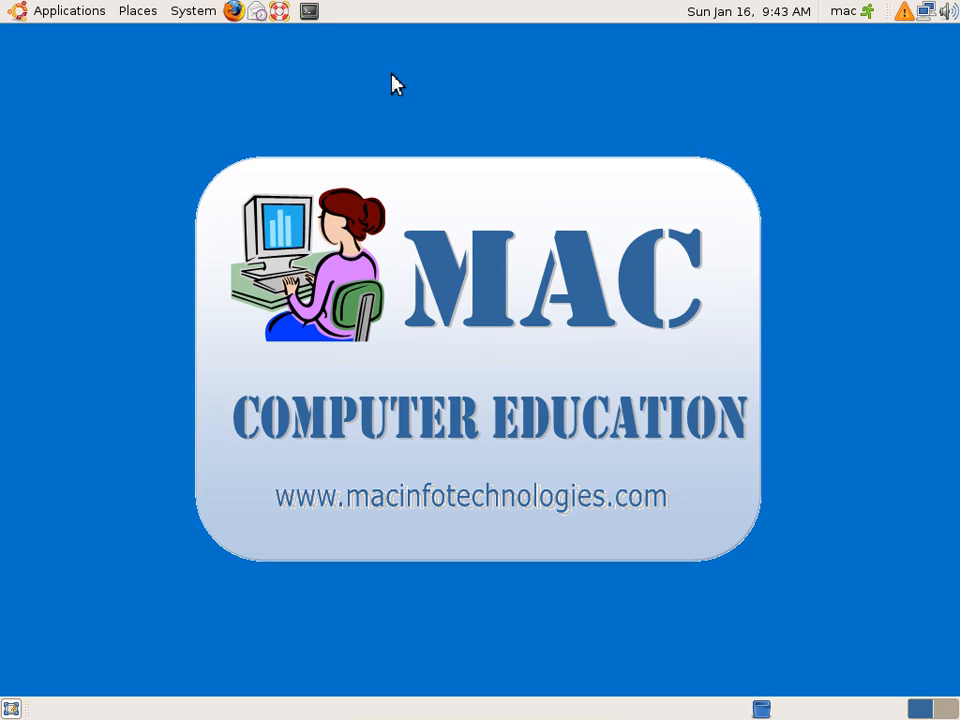
- Add a Calculator launcher from Accessories to the top panel, then bring up its options to remove it
click(68, 12)
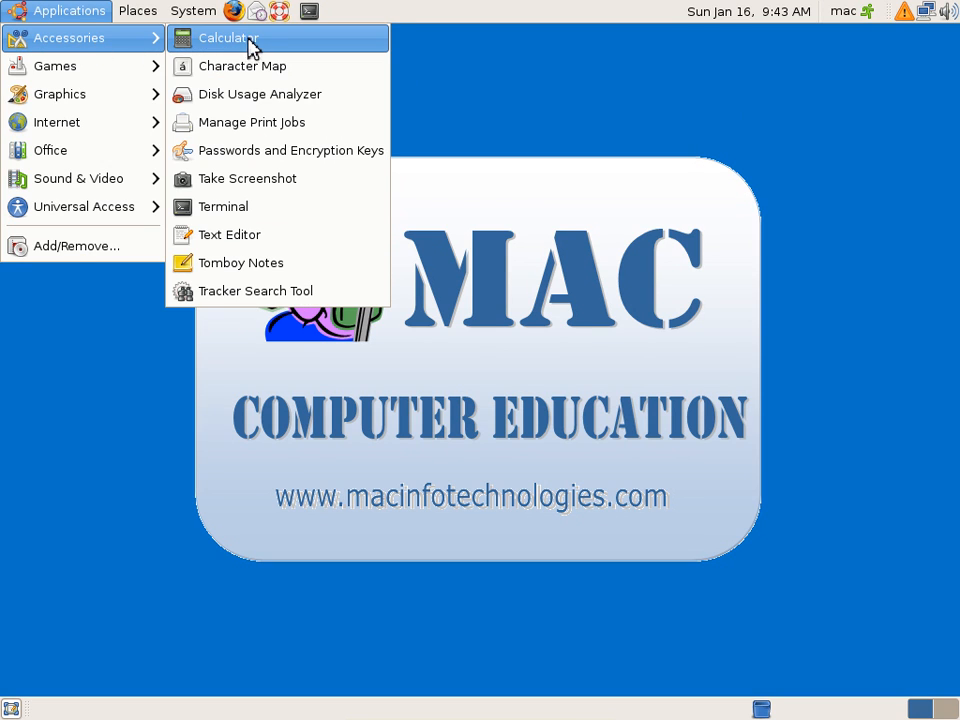
click(228, 38)
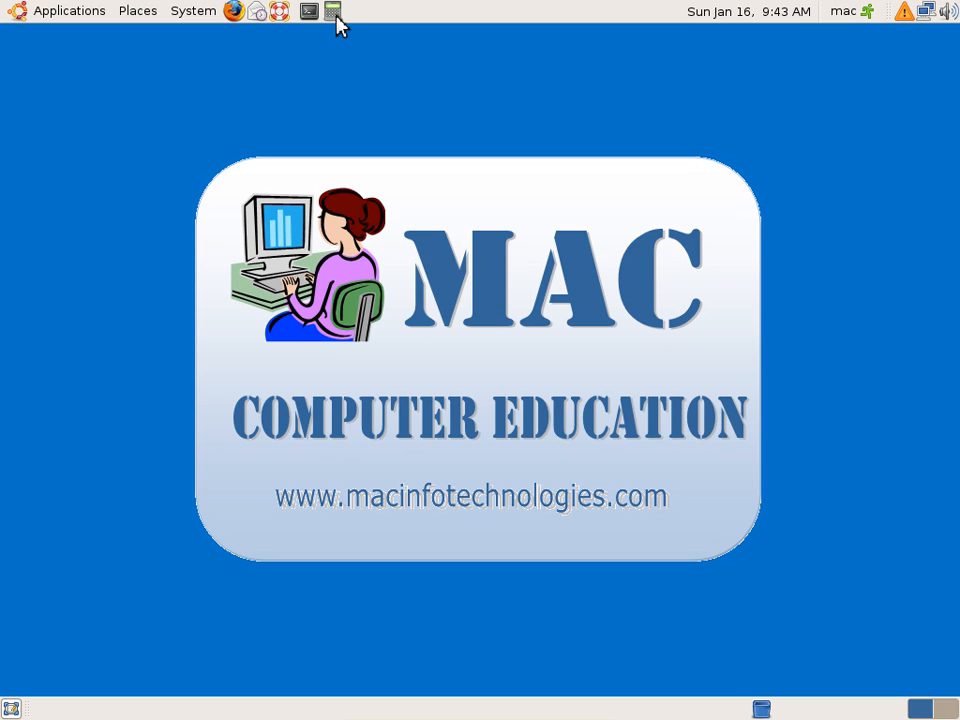
mouse_move(332, 12)
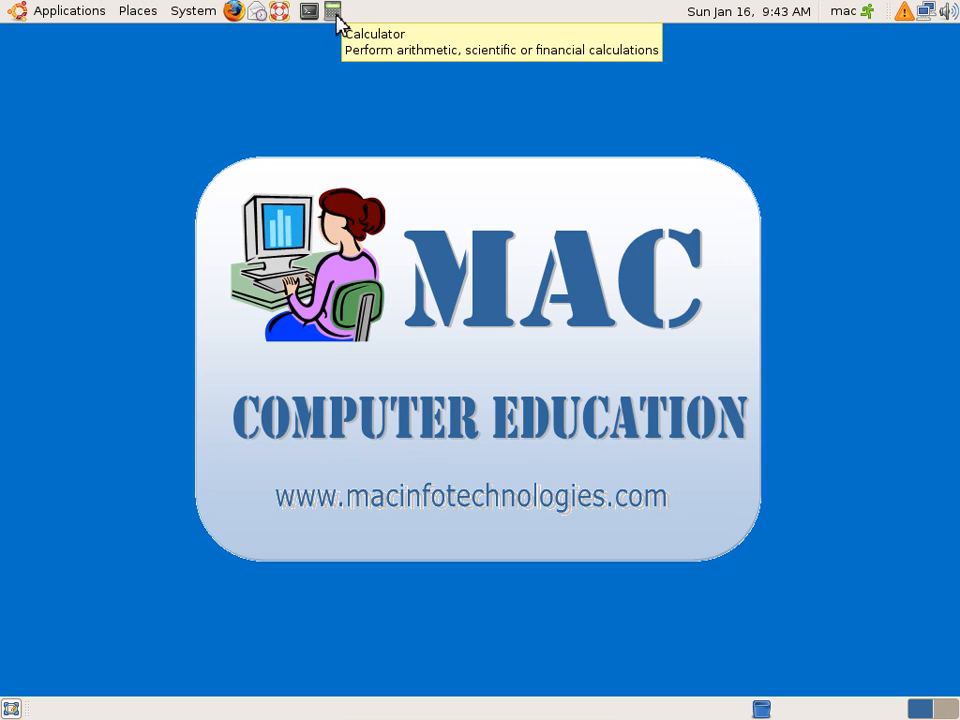
right_click(332, 12)
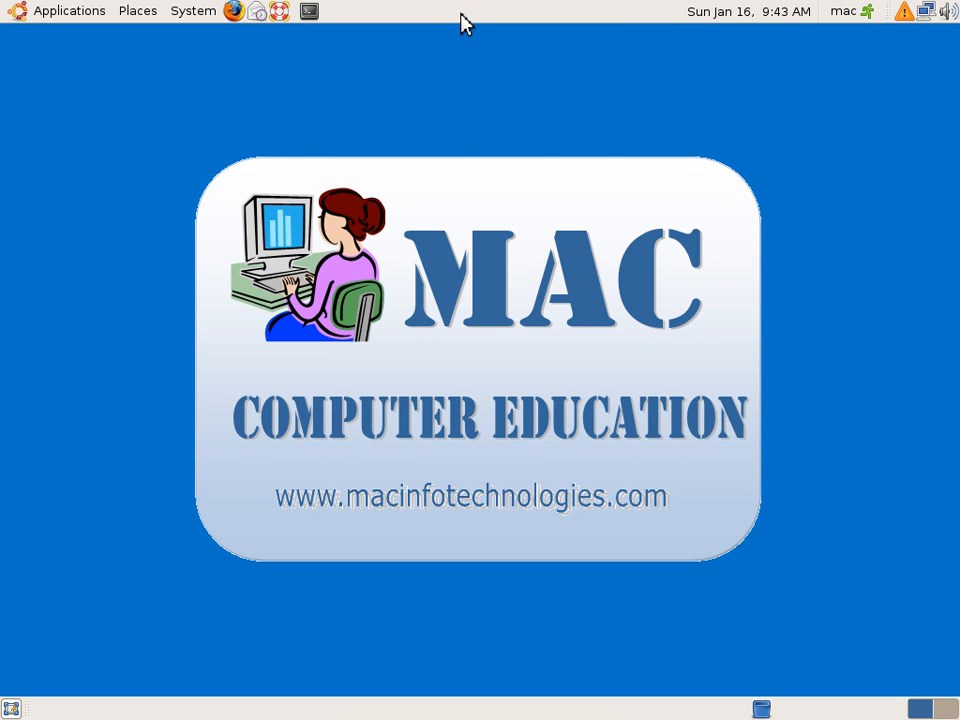
- Show the top panel's options menu and dismiss it without changes
right_click(464, 22)
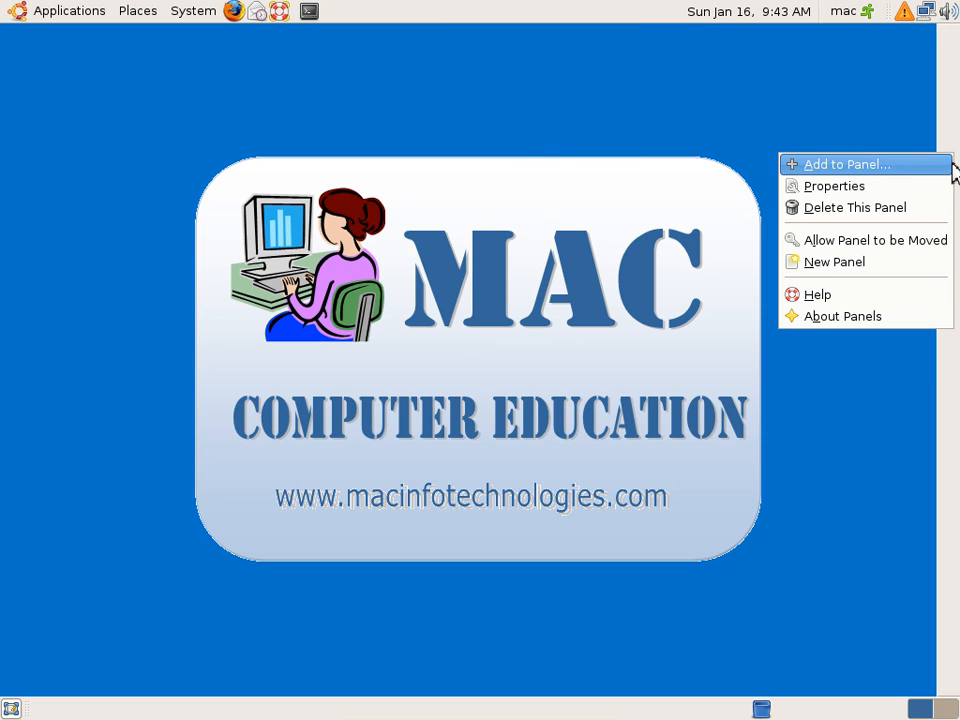
click(820, 198)
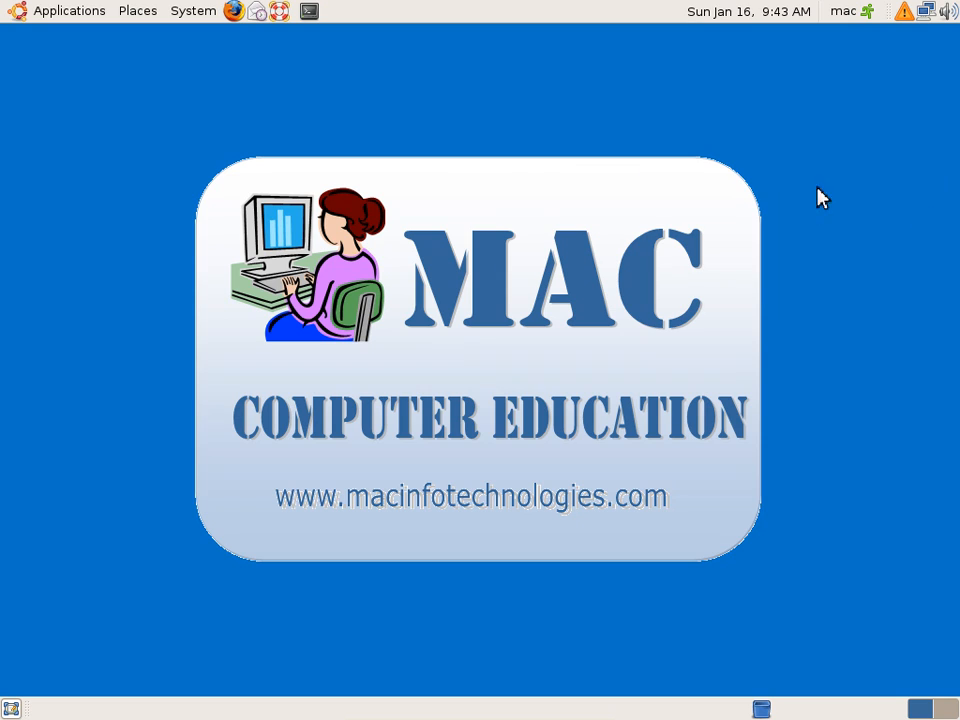
mouse_move(808, 52)
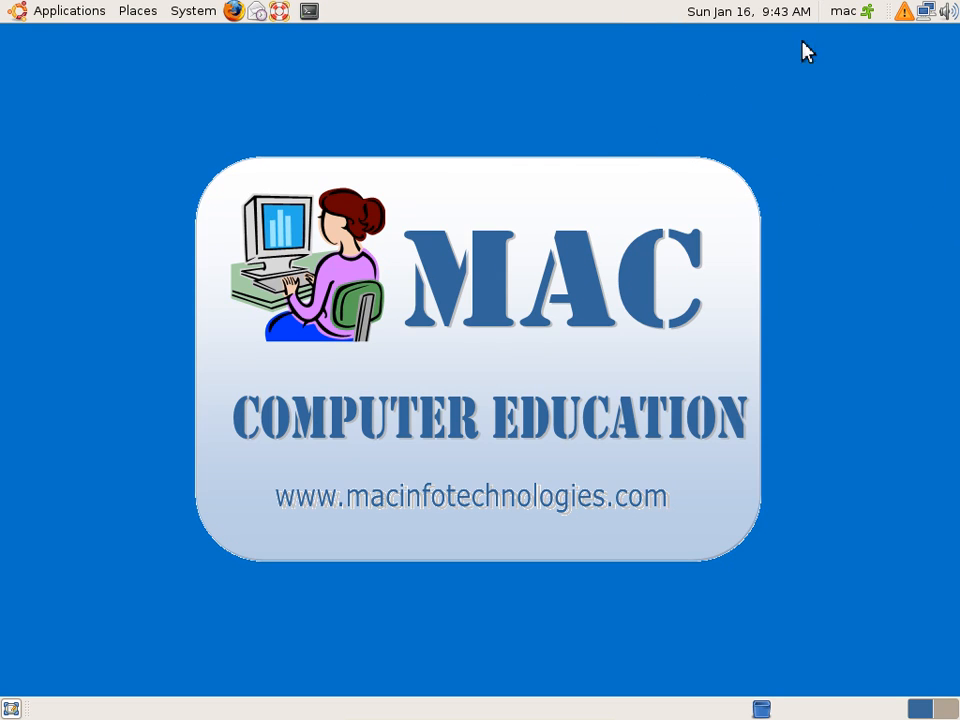
mouse_move(570, 54)
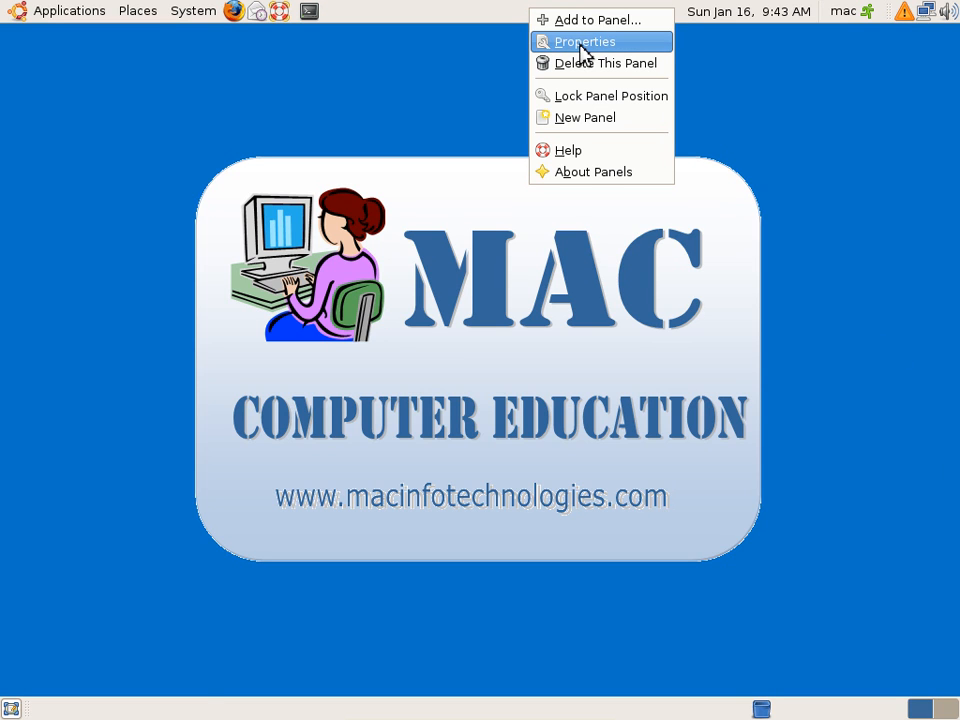
- Try a solid colour background on the top panel, then return it to the system theme
click(584, 40)
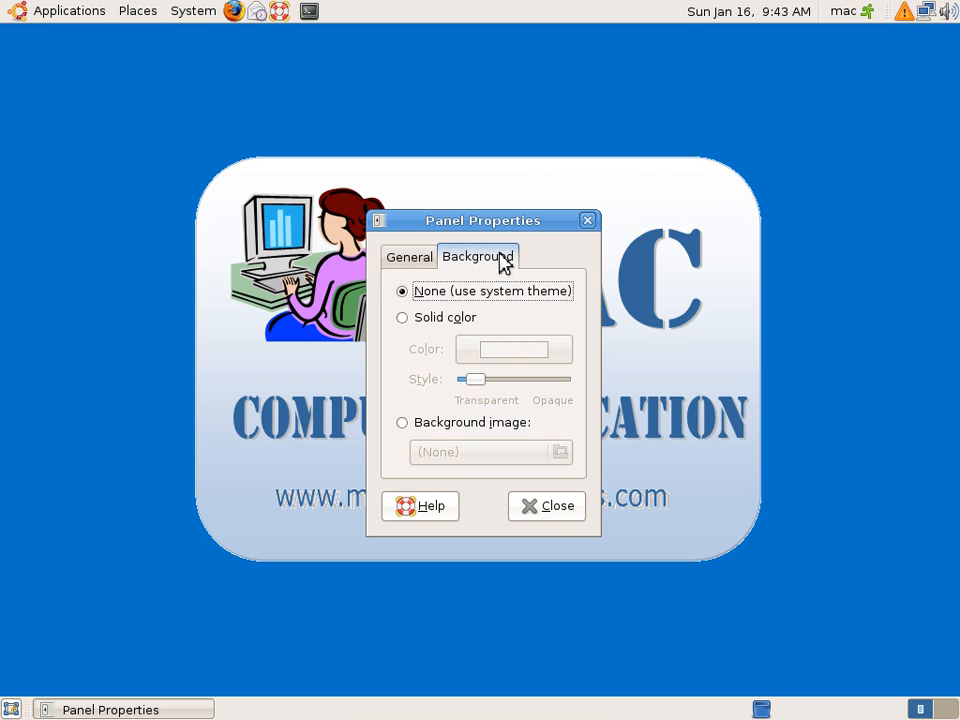
click(402, 316)
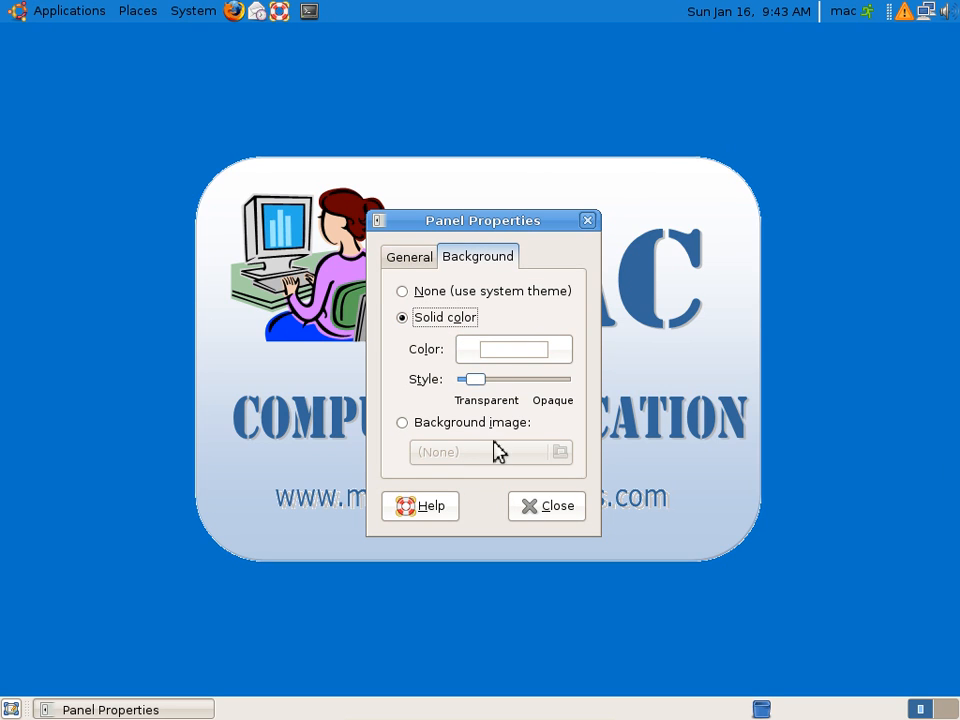
click(546, 504)
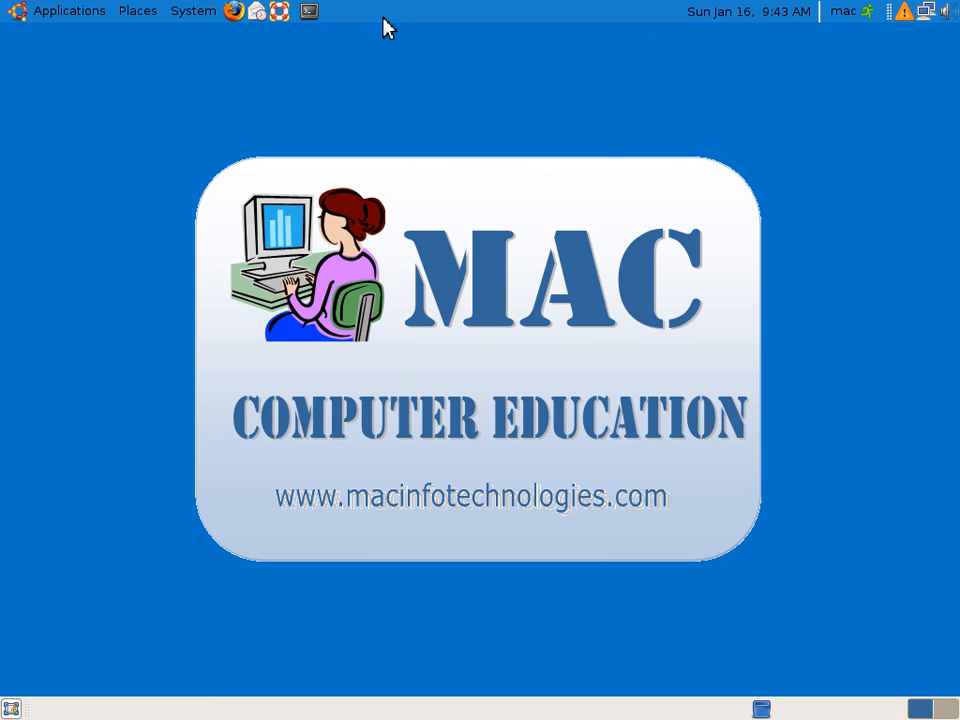
right_click(384, 12)
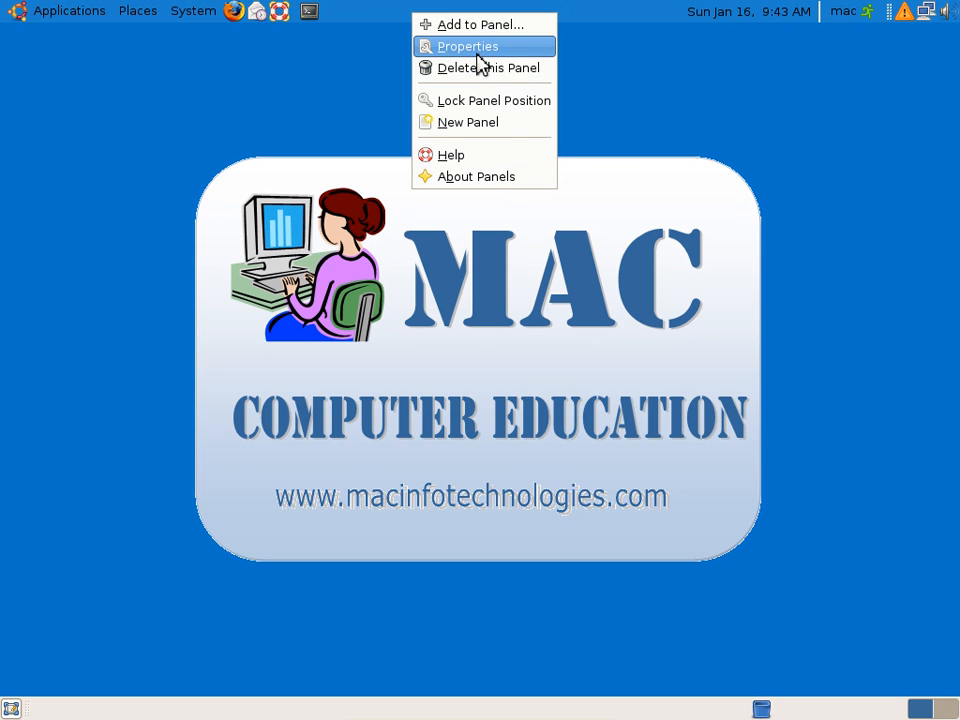
click(468, 46)
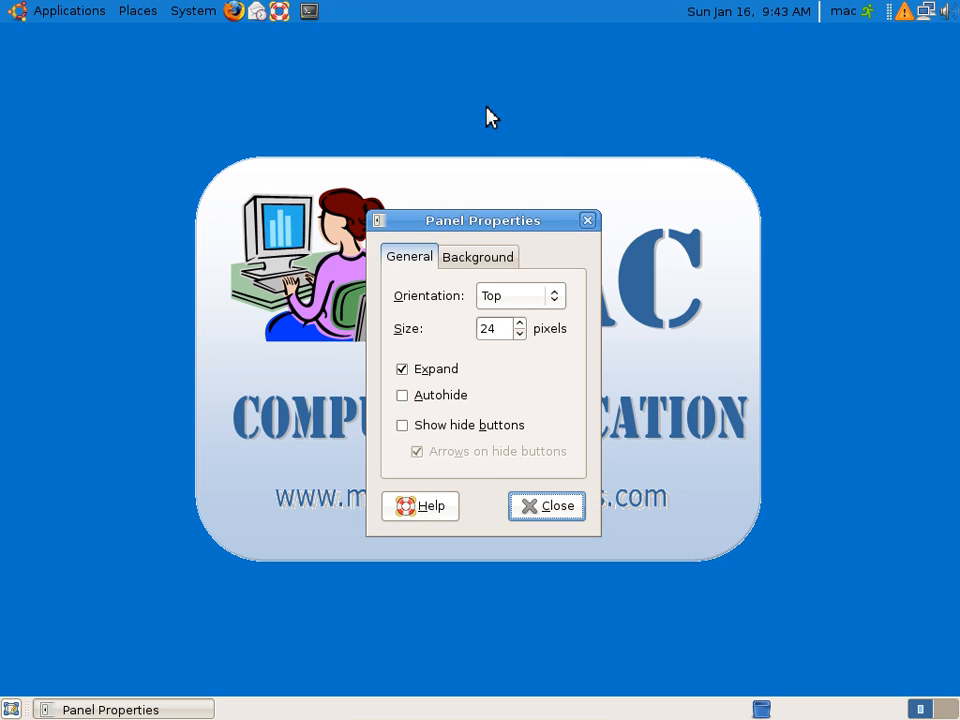
click(476, 256)
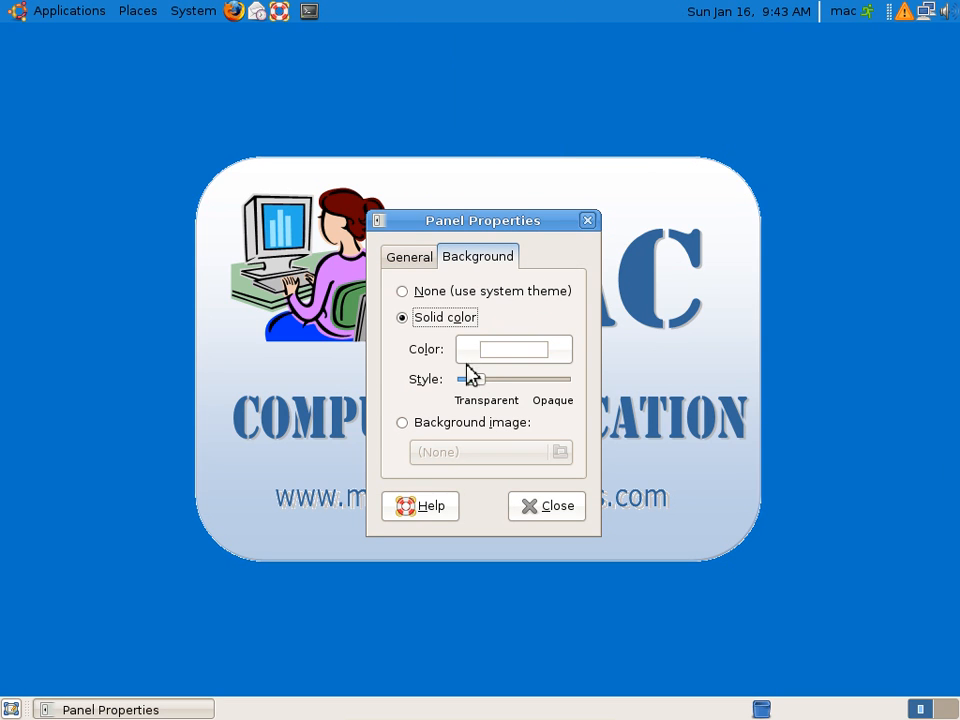
click(402, 292)
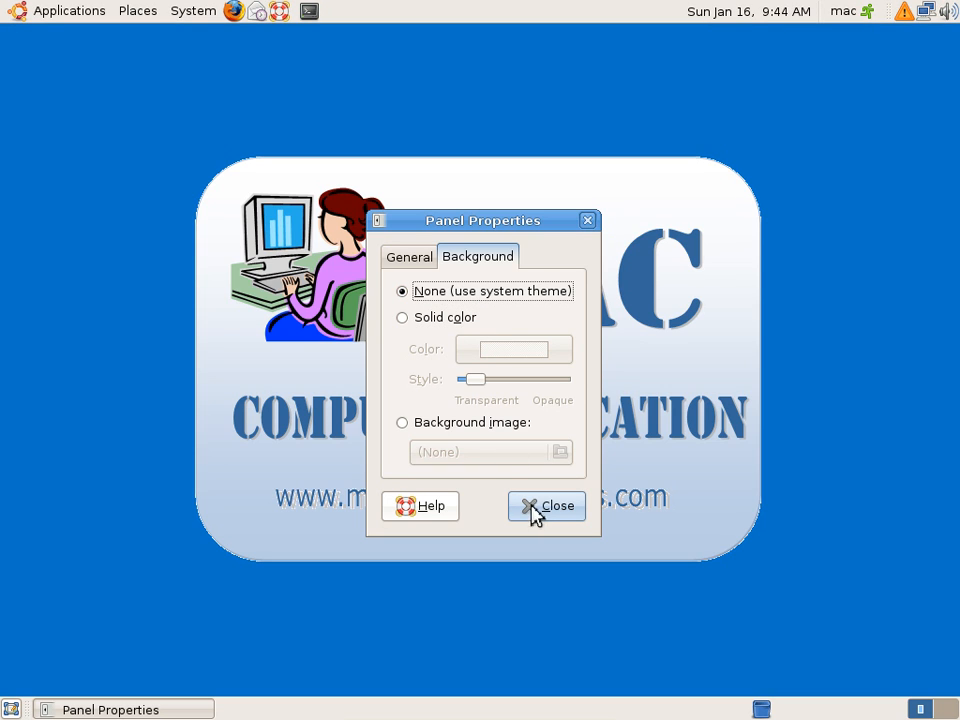
click(546, 504)
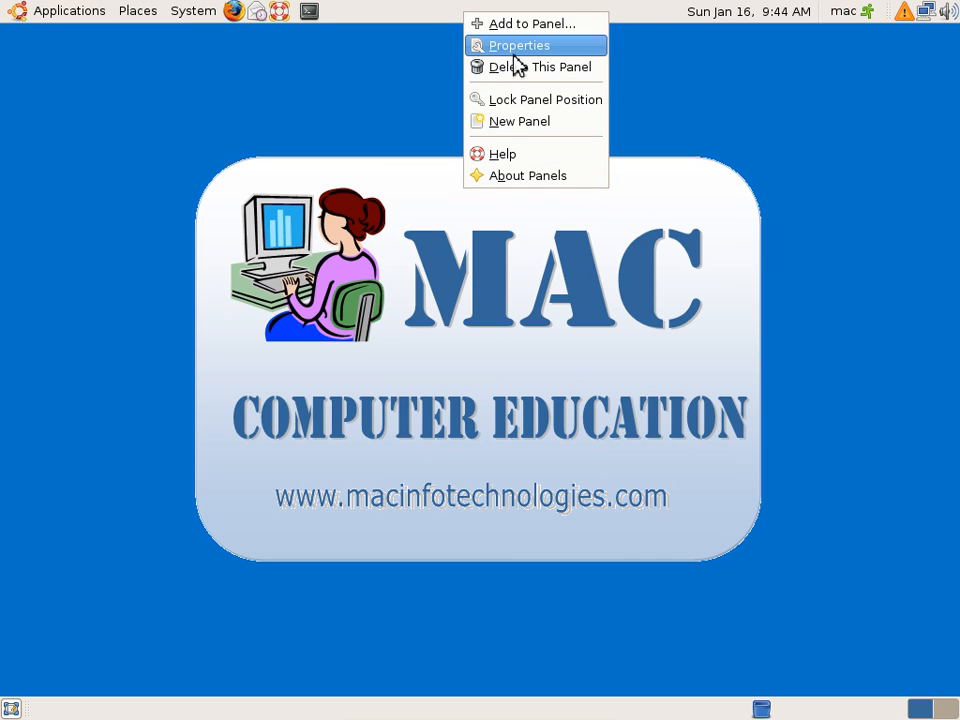
- Set the top panel background to solid red and close its properties
click(518, 44)
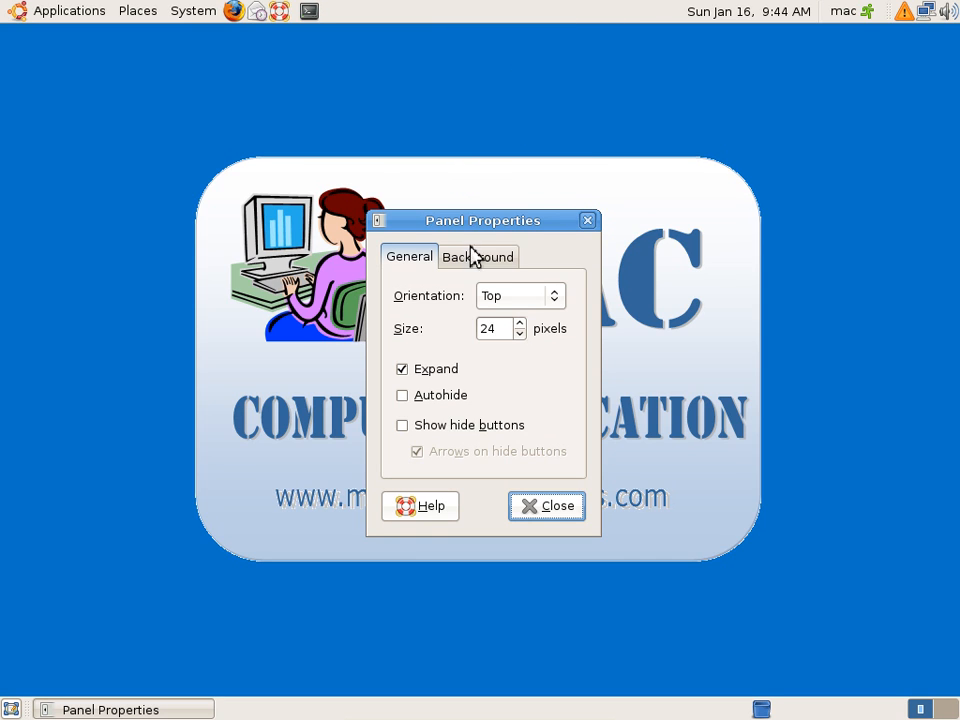
click(476, 256)
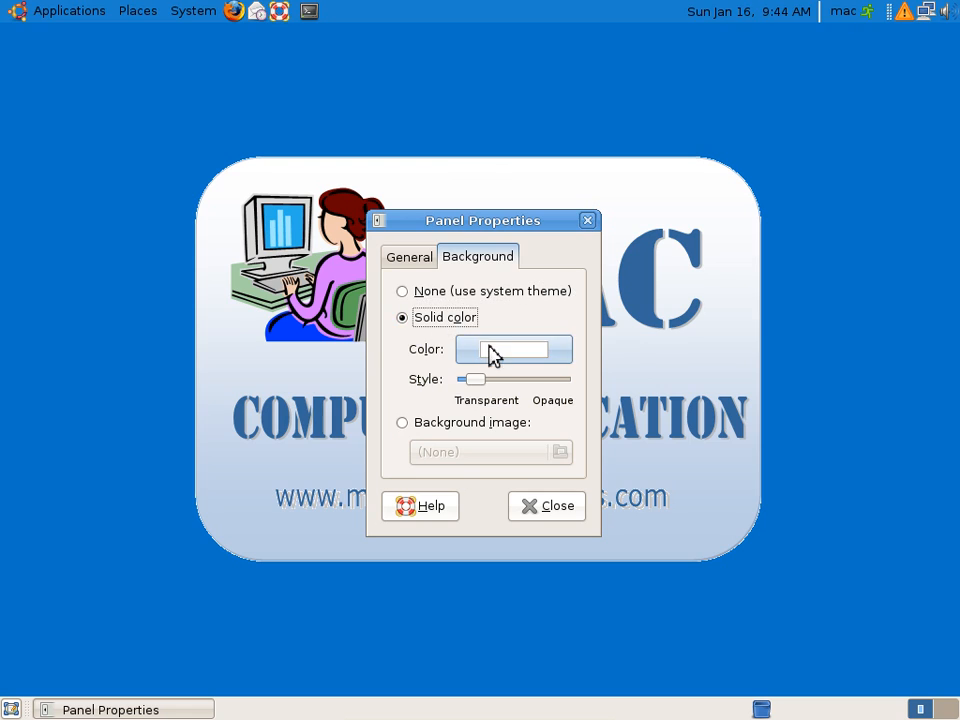
click(512, 348)
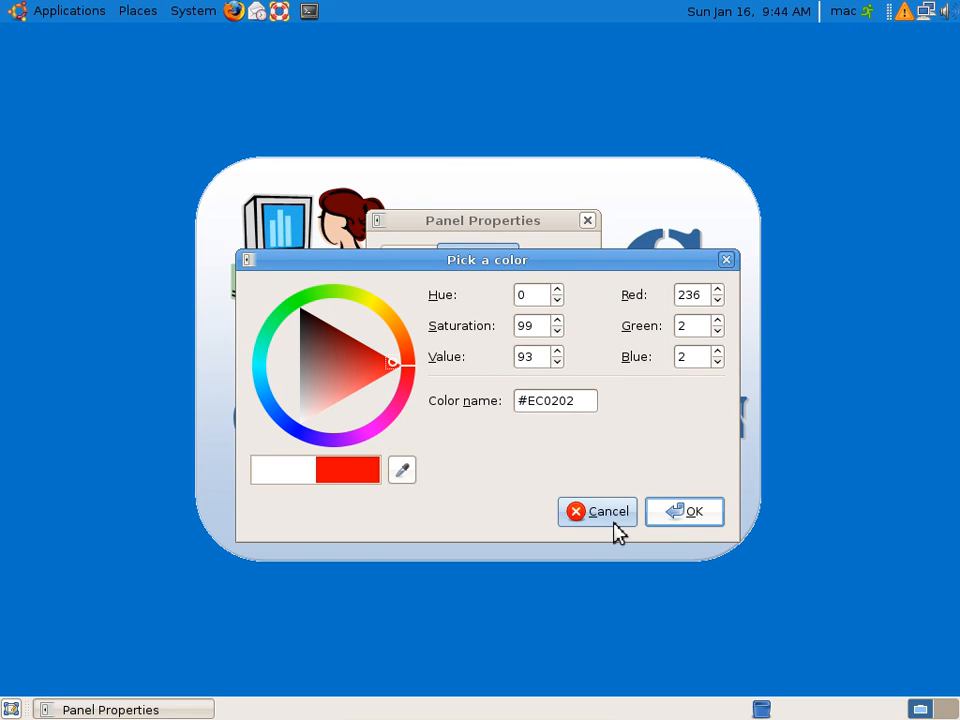
click(684, 512)
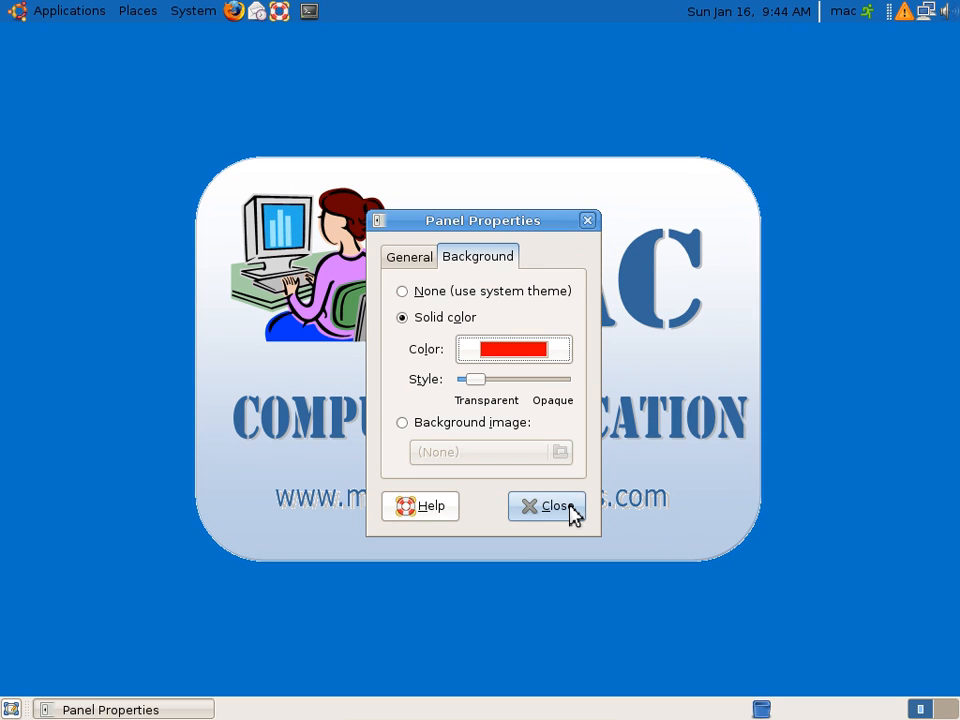
click(548, 504)
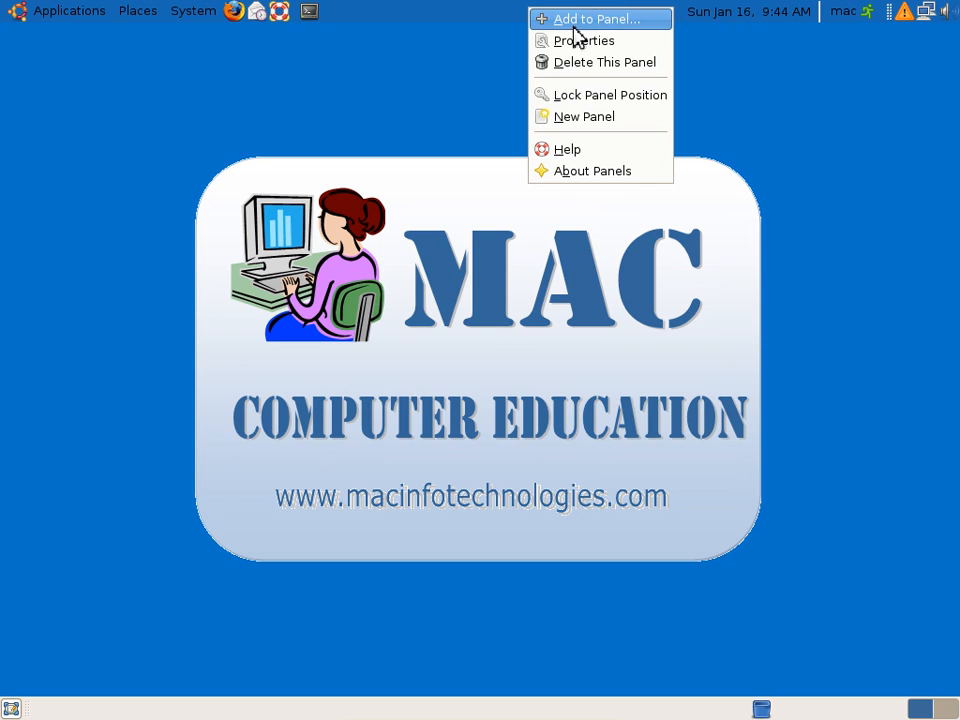
- Set the top panel background to the image Screenshot.png
click(584, 40)
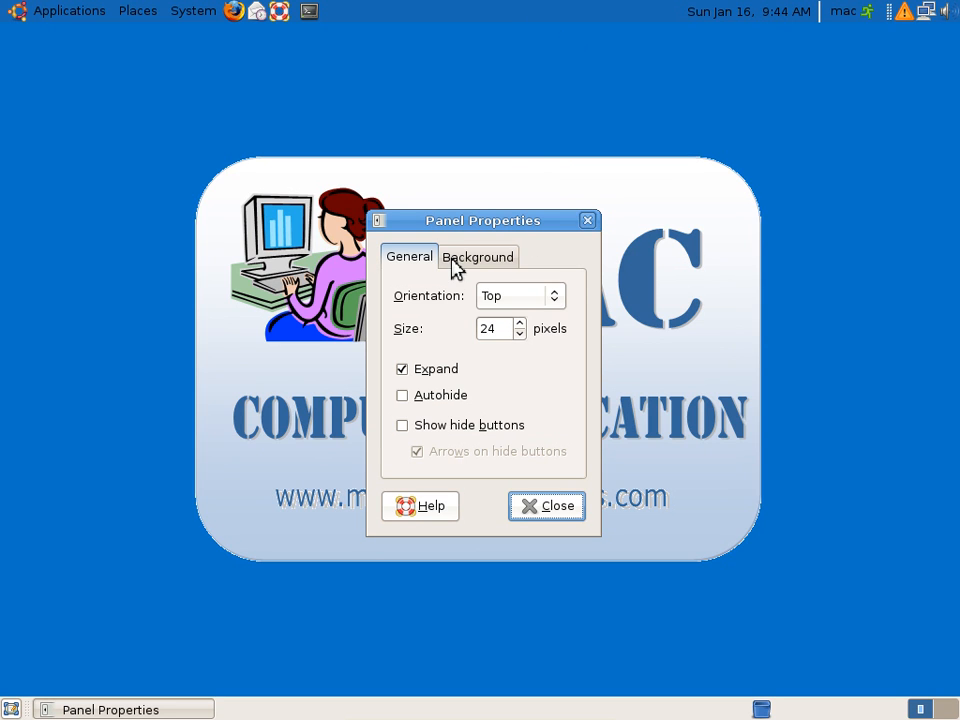
click(476, 256)
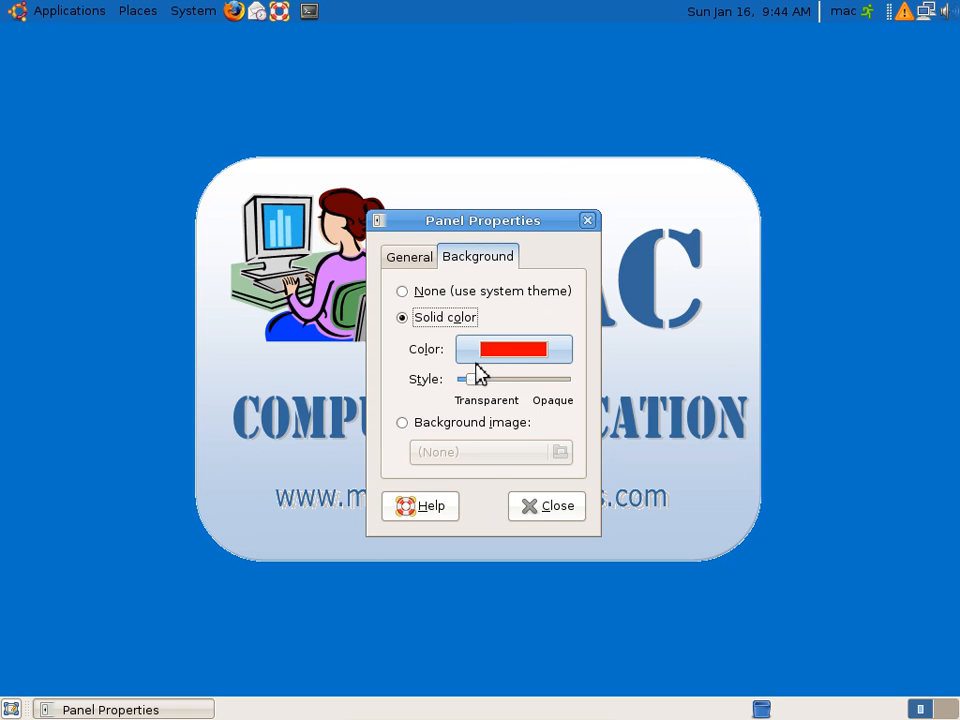
click(402, 422)
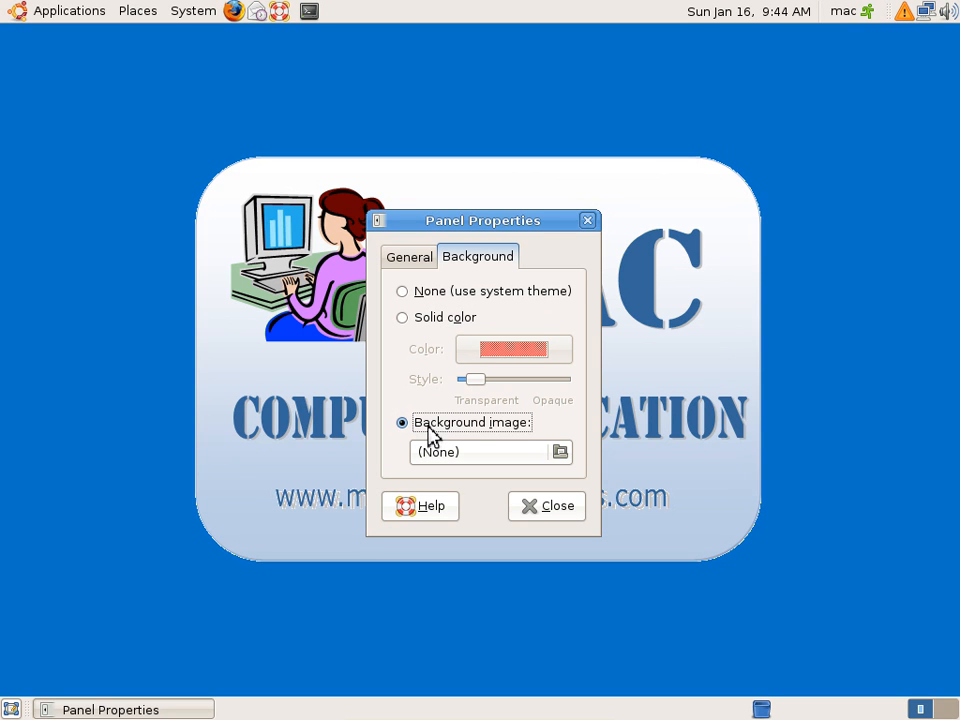
click(560, 452)
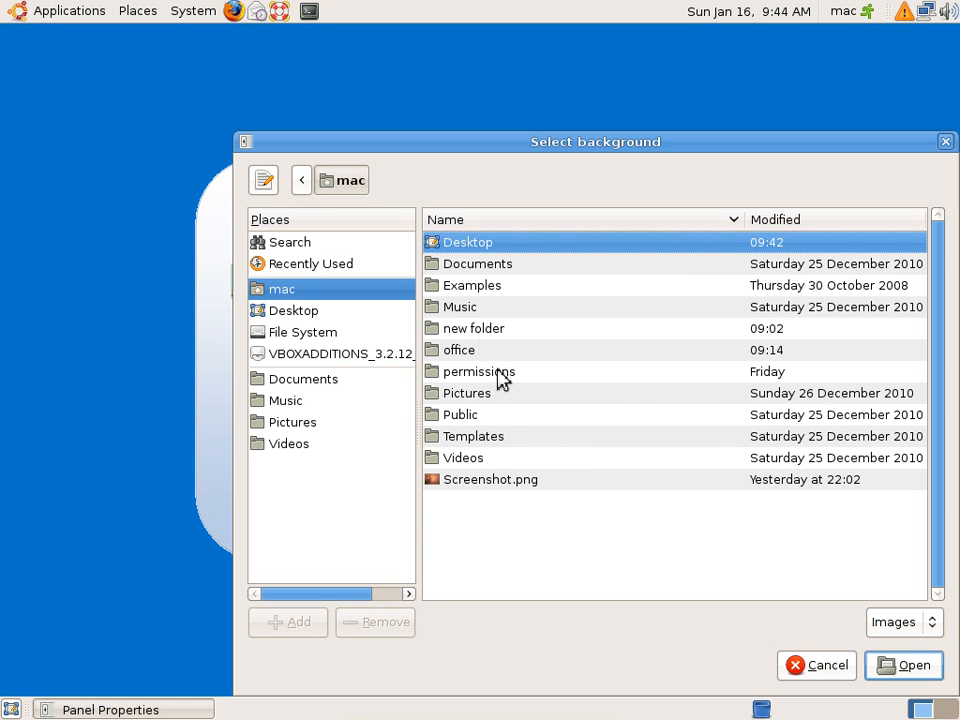
click(490, 480)
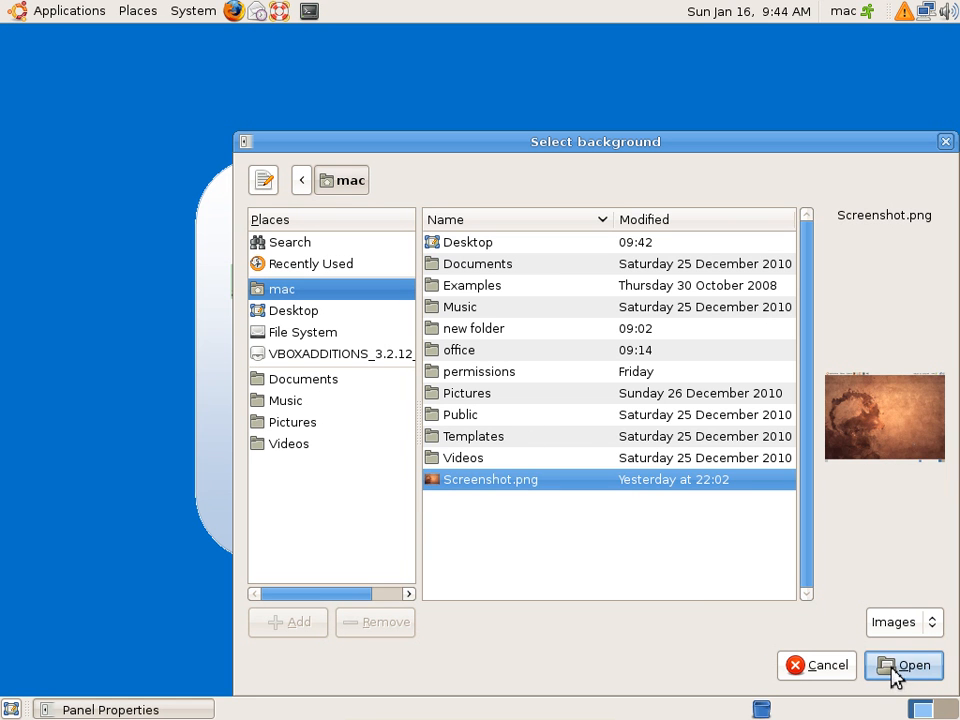
click(904, 664)
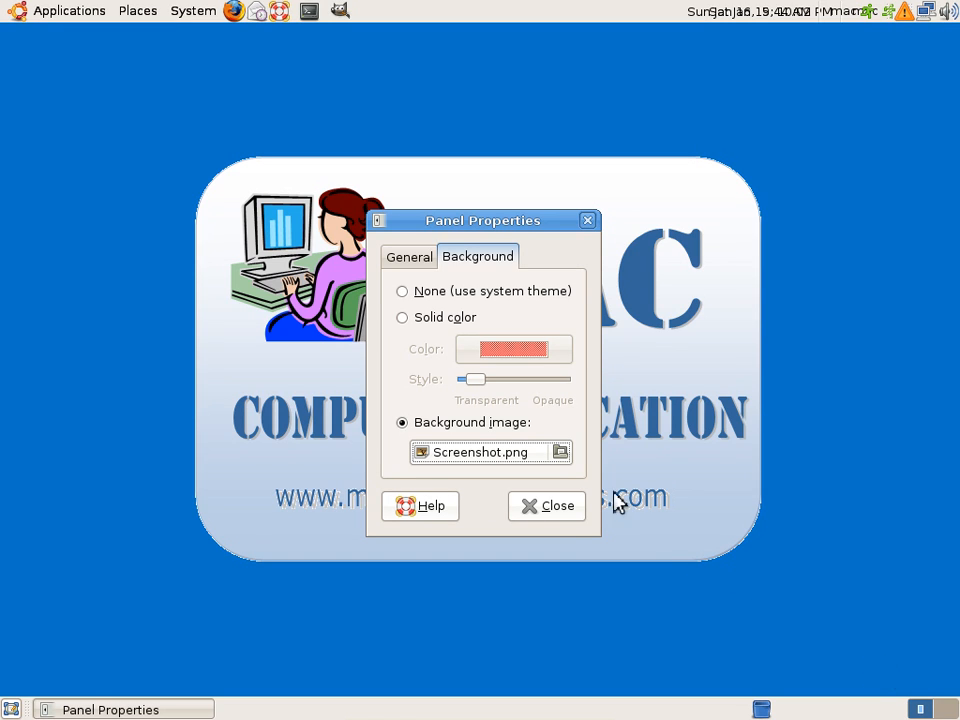
- Reset the top panel background to None (system theme) and close its properties
click(402, 316)
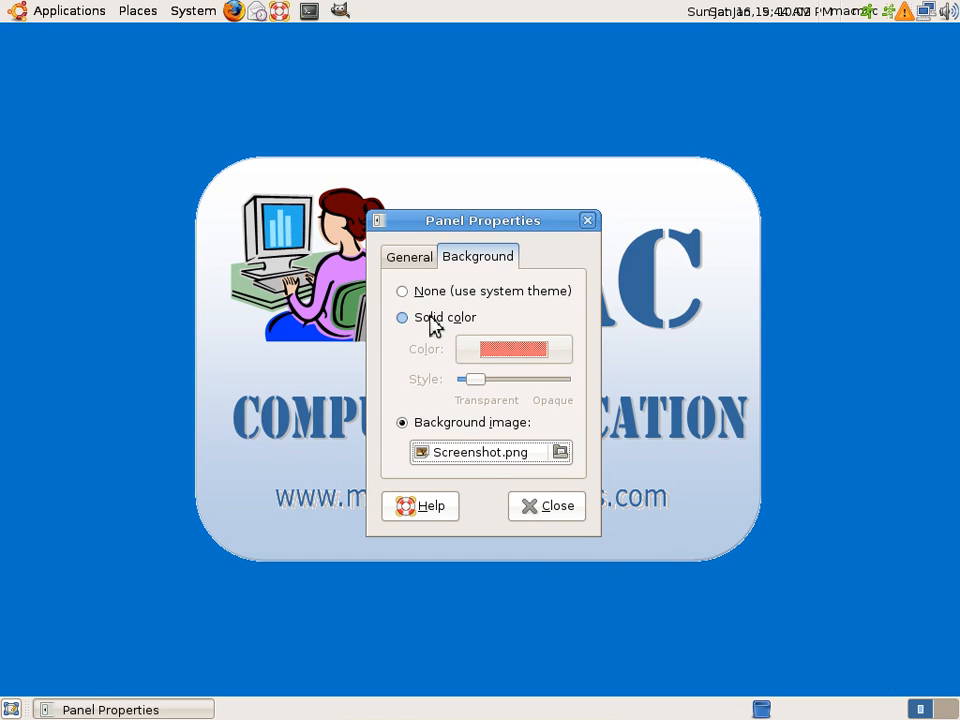
click(408, 256)
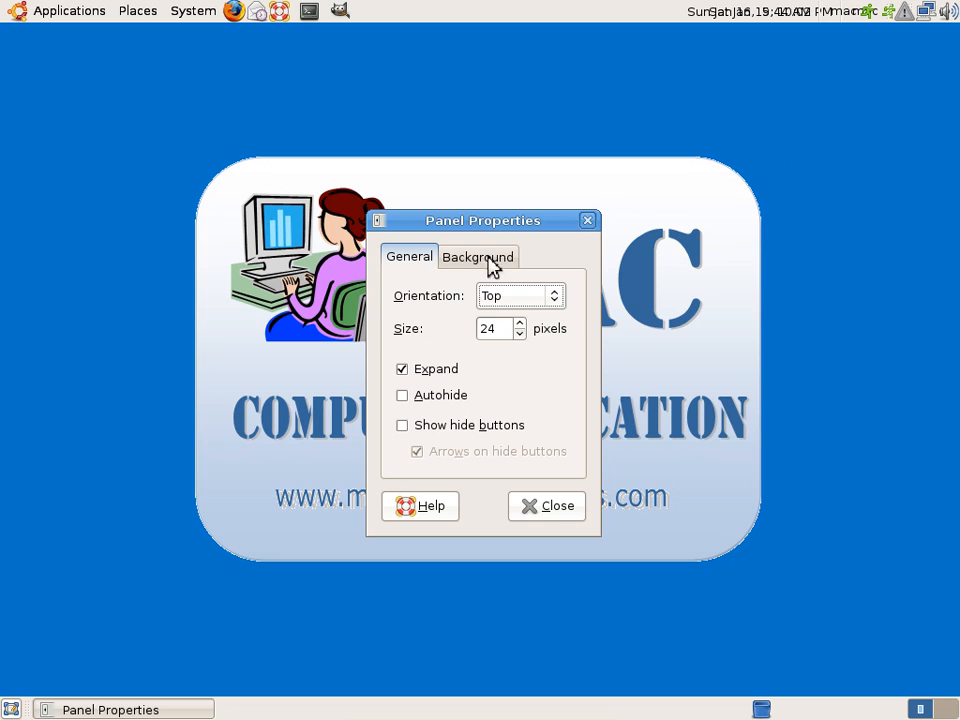
click(476, 256)
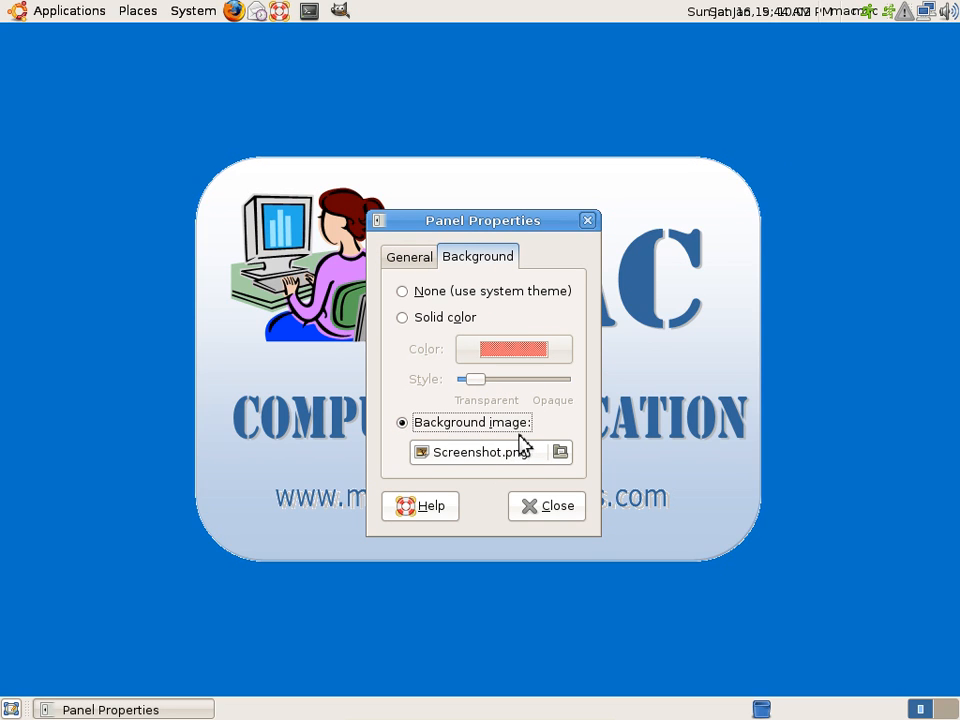
click(402, 316)
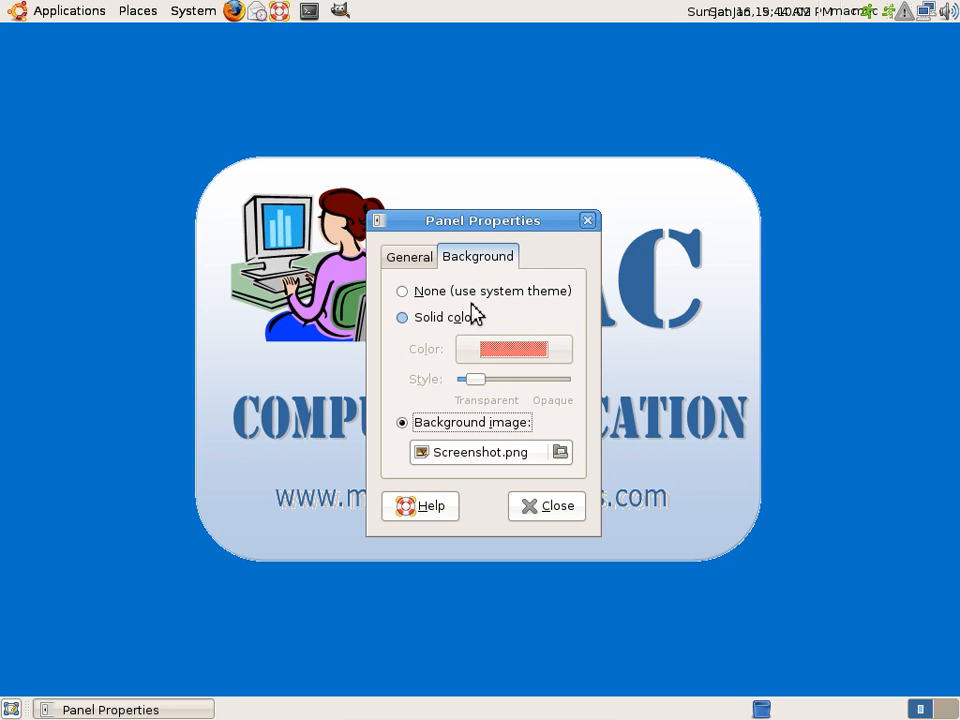
click(404, 292)
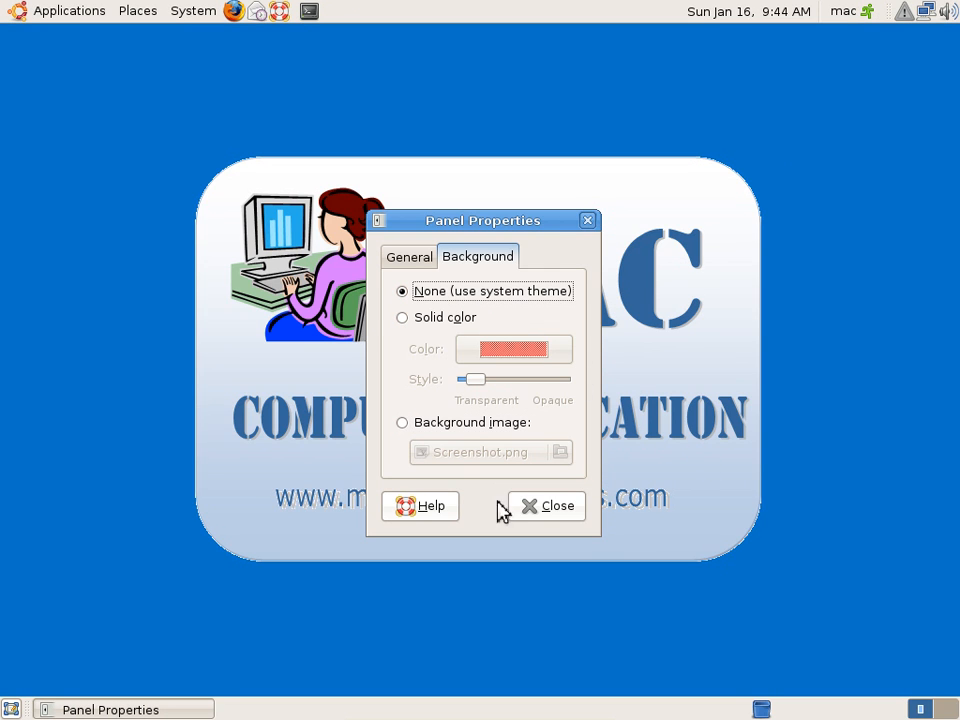
click(546, 504)
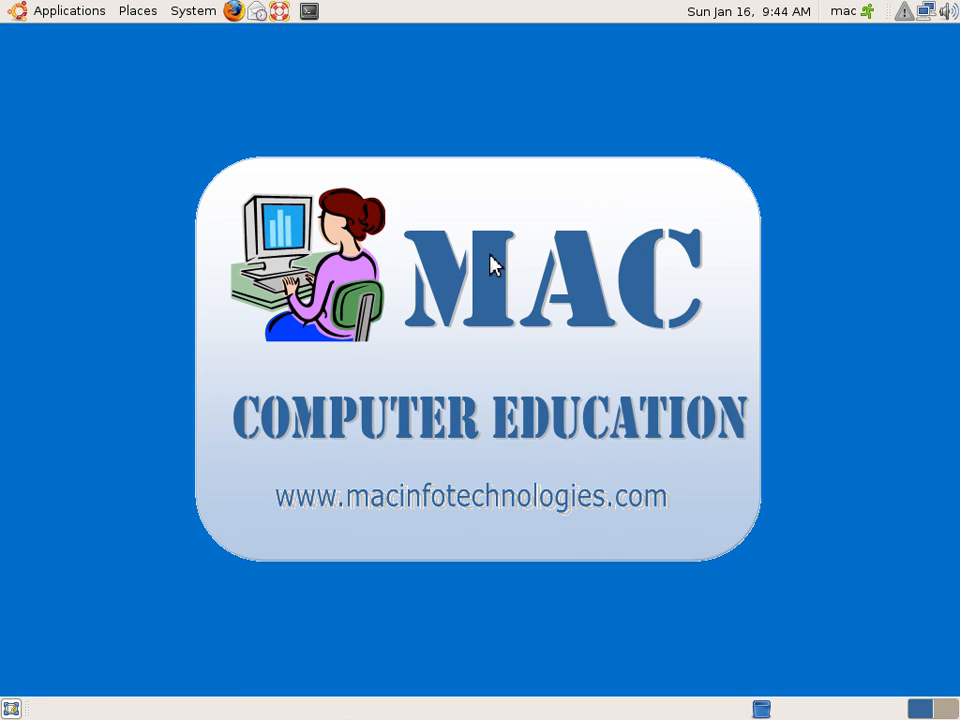
- Open the Home Folder and then Music from the Places menu, each in its own window
right_click(490, 264)
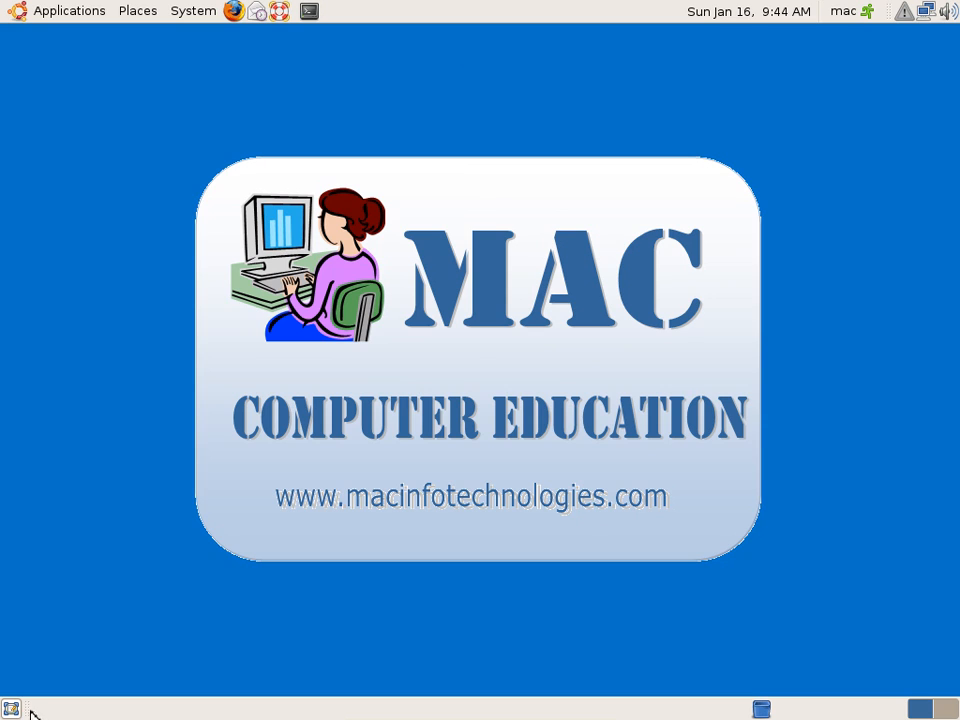
click(138, 12)
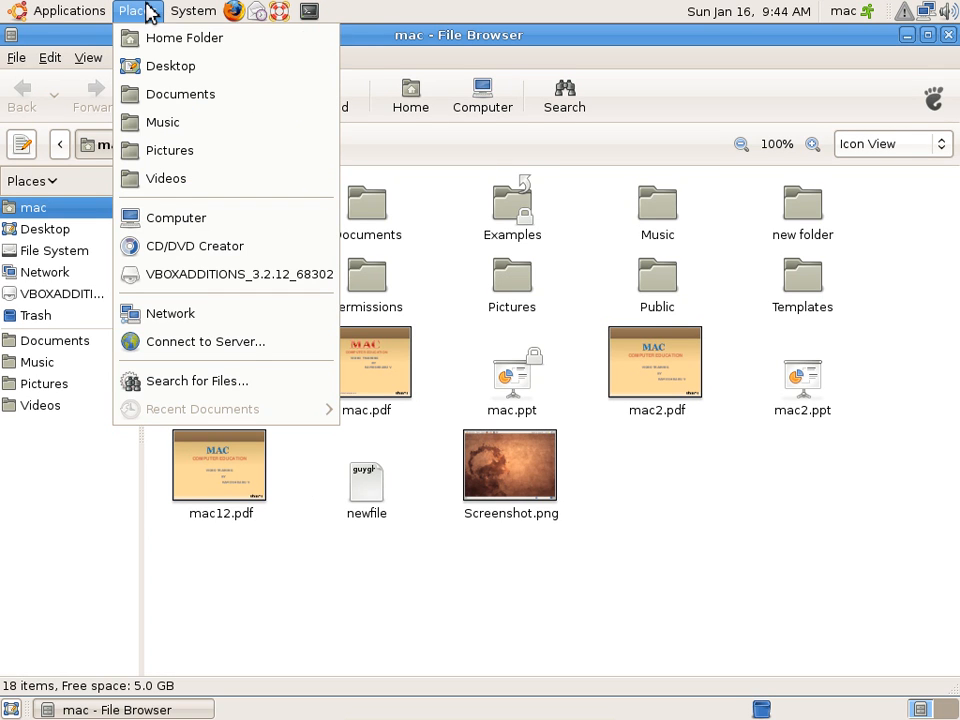
click(162, 122)
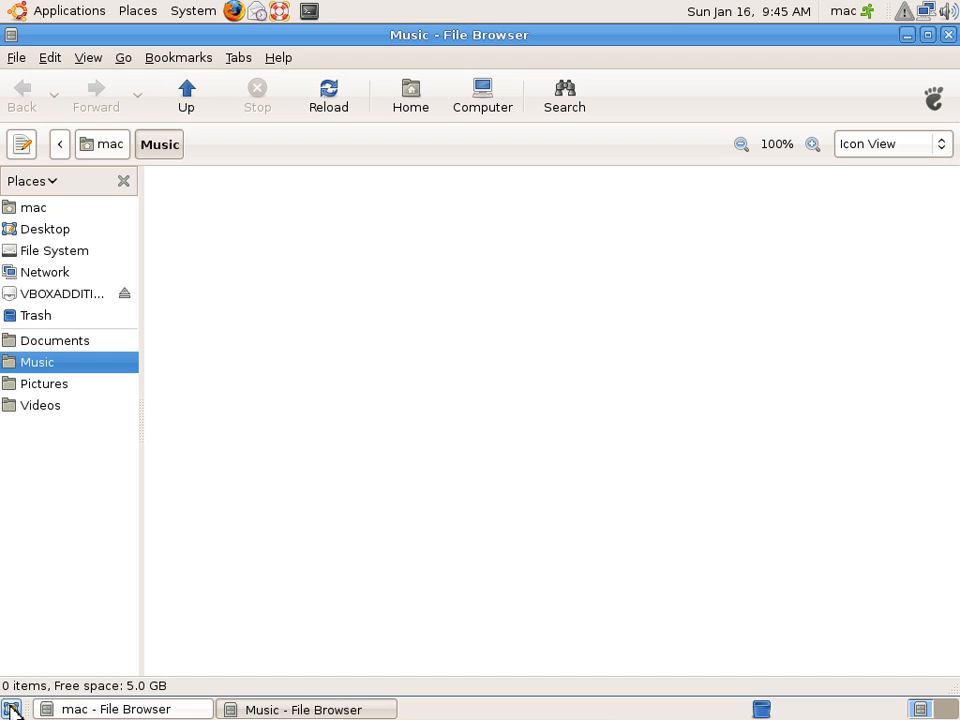
mouse_move(12, 708)
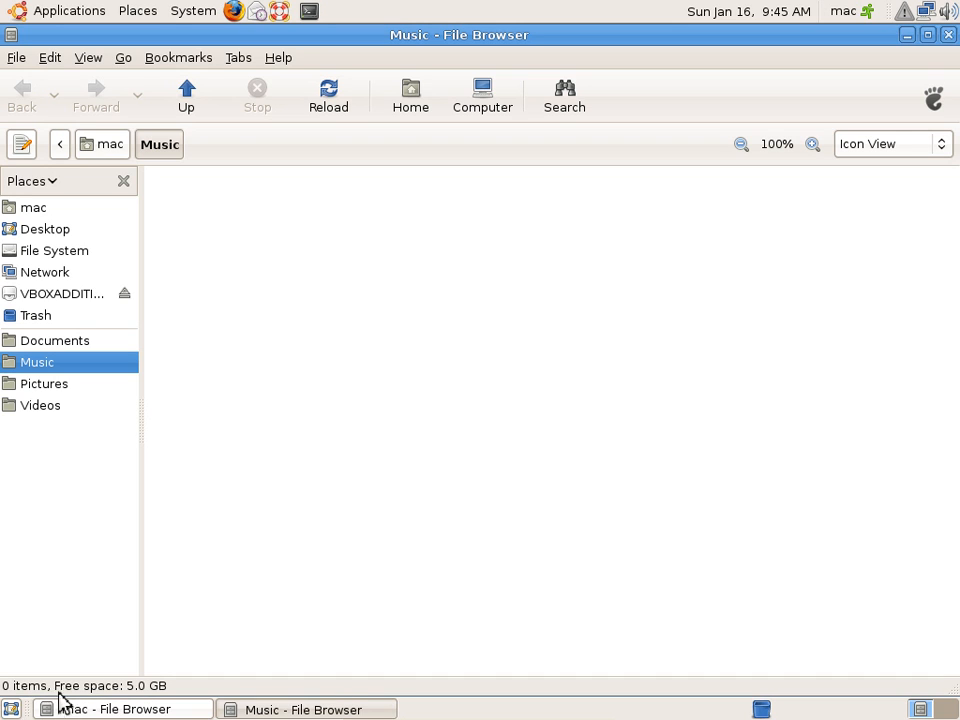
mouse_move(498, 288)
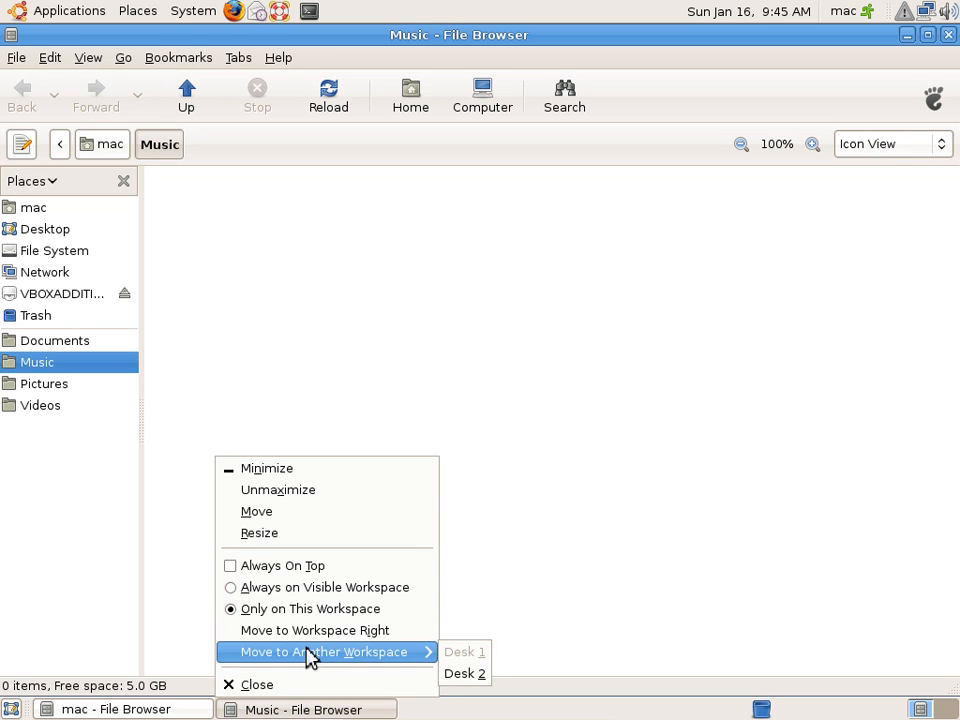
mouse_move(464, 672)
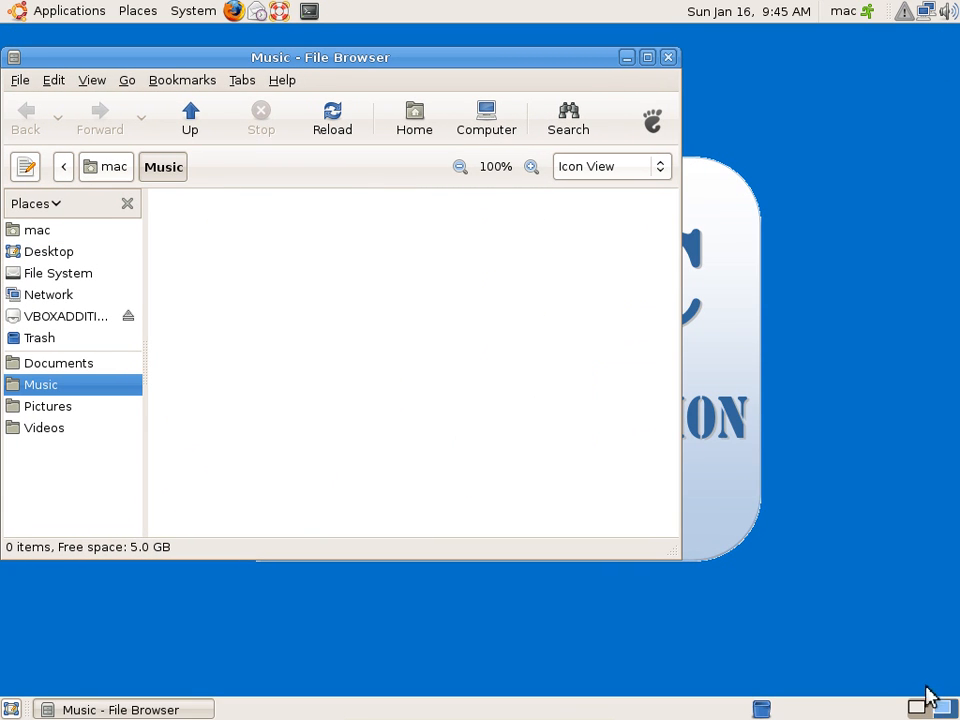
mouse_move(776, 680)
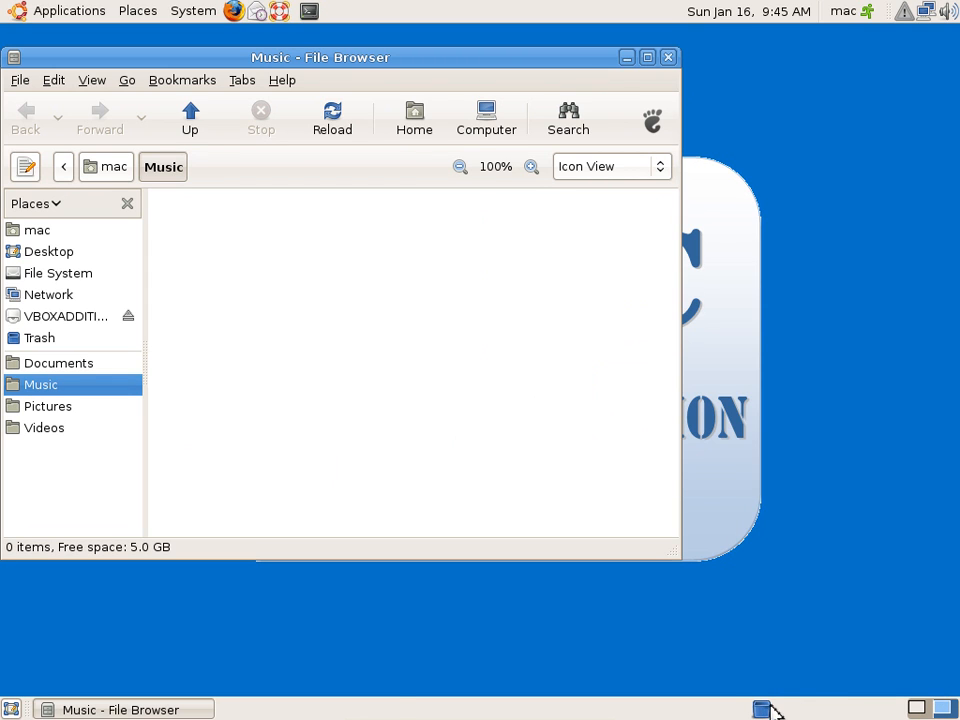
- Open the Trash folder from the bottom panel's Trash applet
right_click(760, 708)
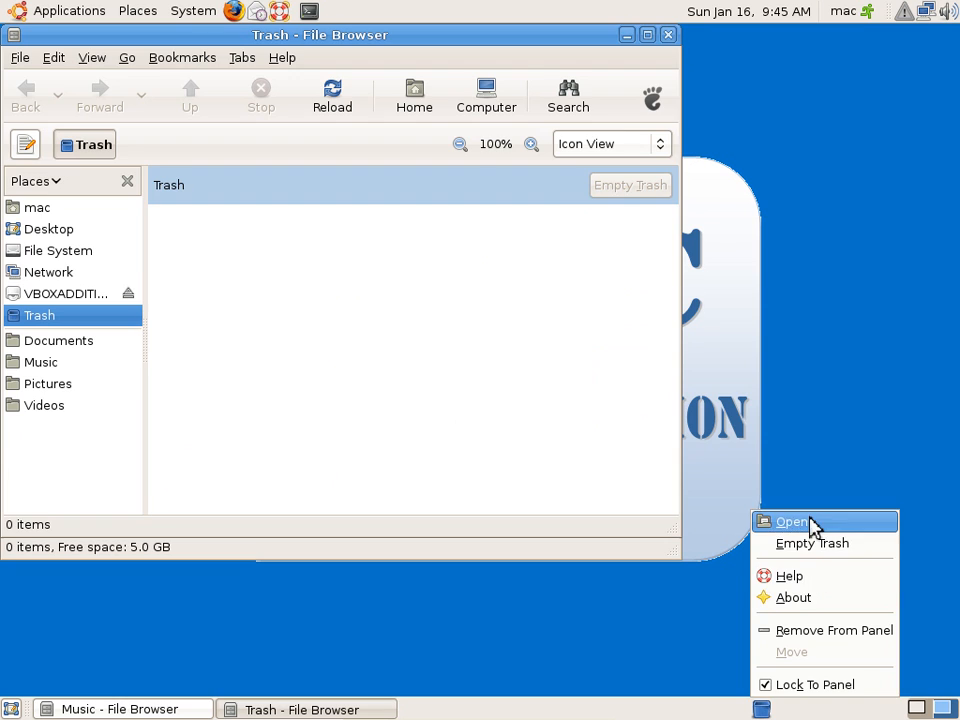
click(792, 520)
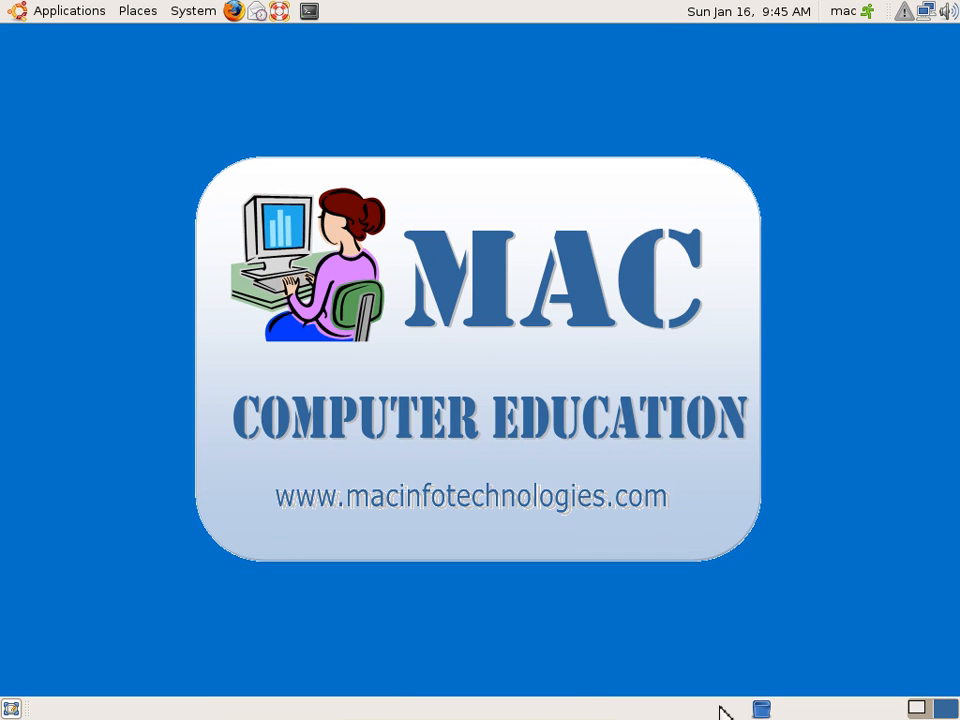
- Check the bottom panel's options and close the Trash window
right_click(724, 708)
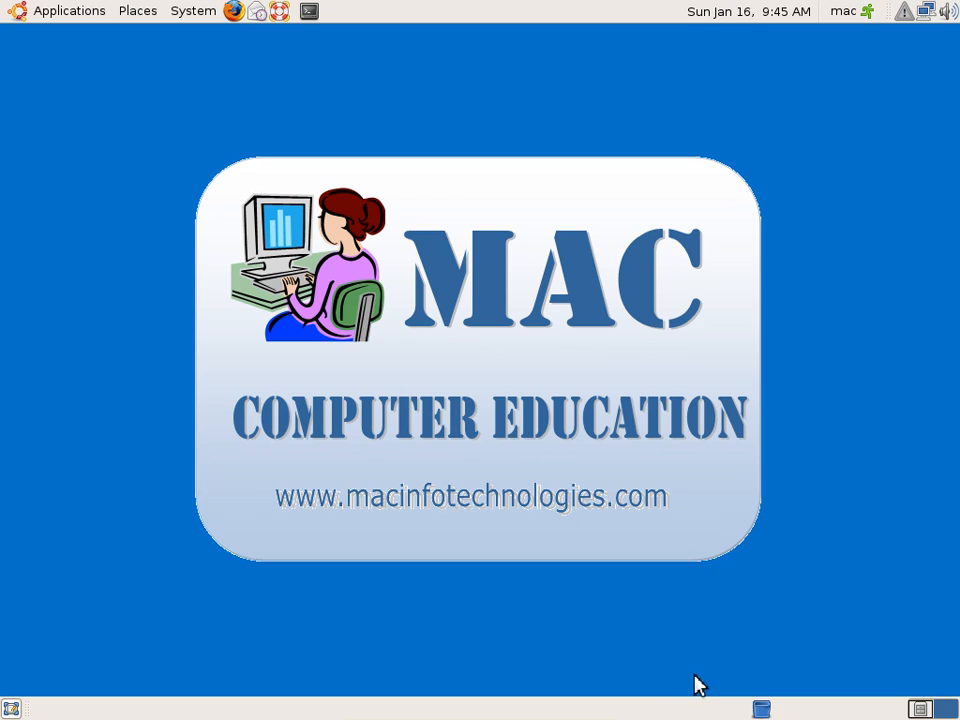
right_click(760, 708)
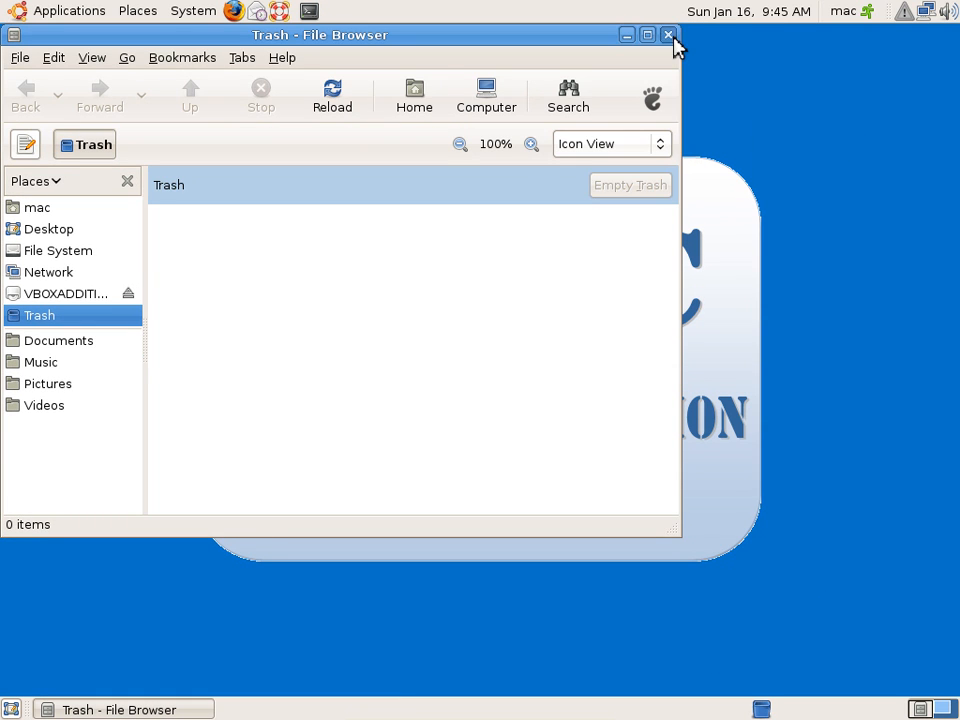
click(668, 36)
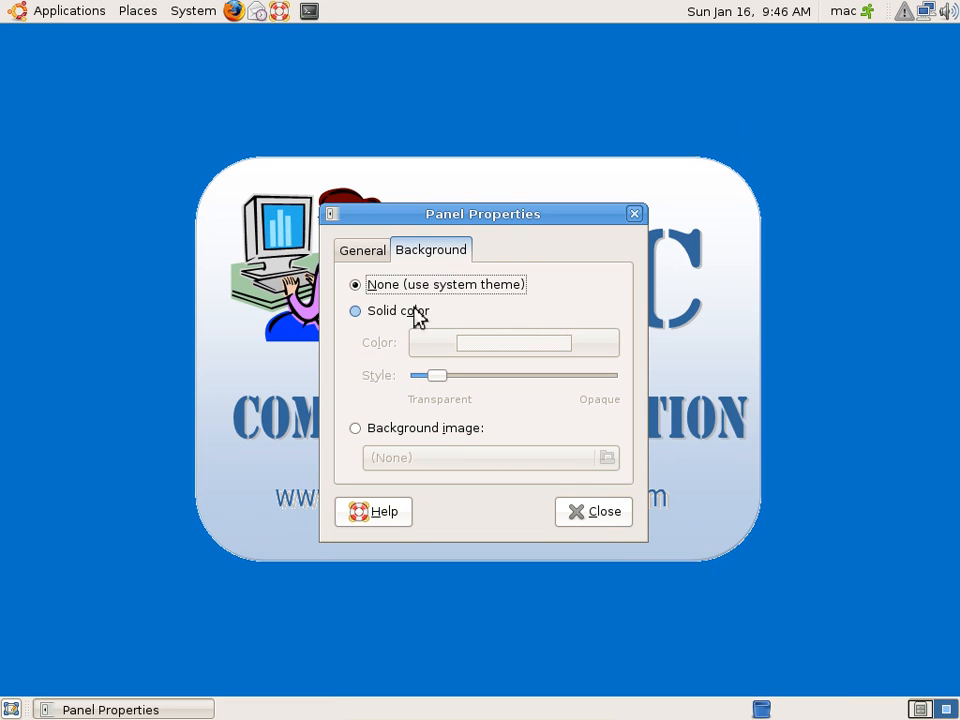
- Give the bottom panel a solid red background
click(356, 312)
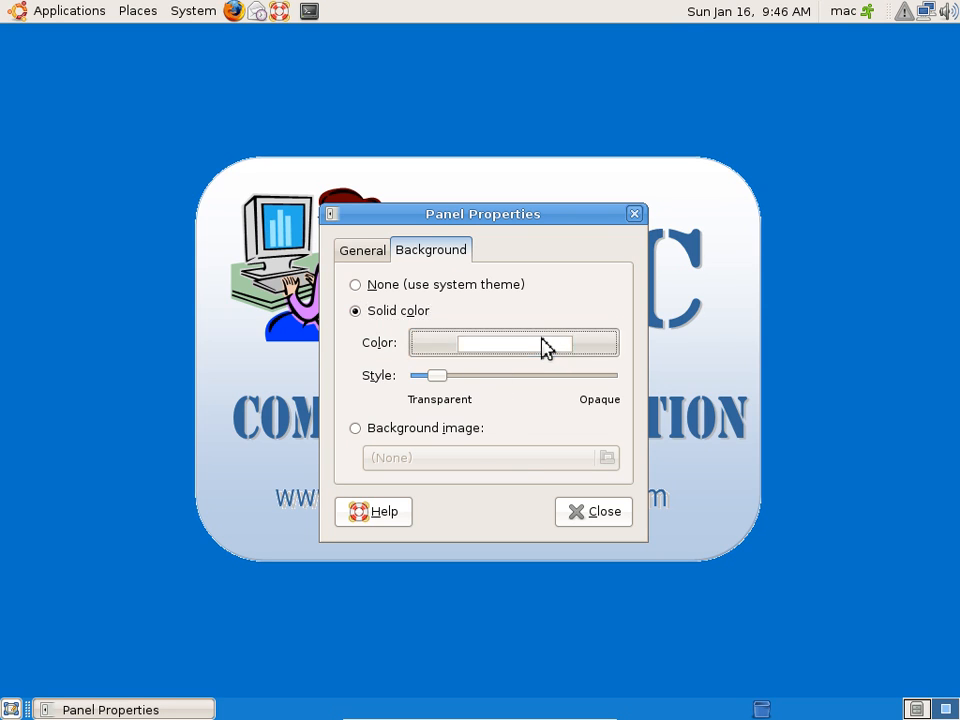
click(512, 344)
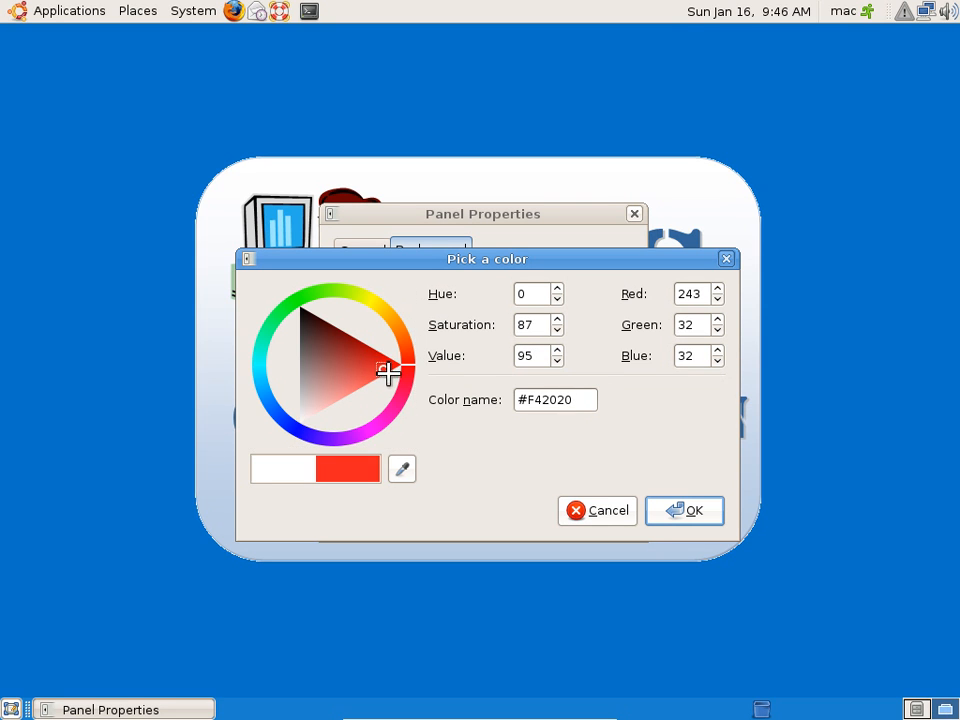
click(684, 510)
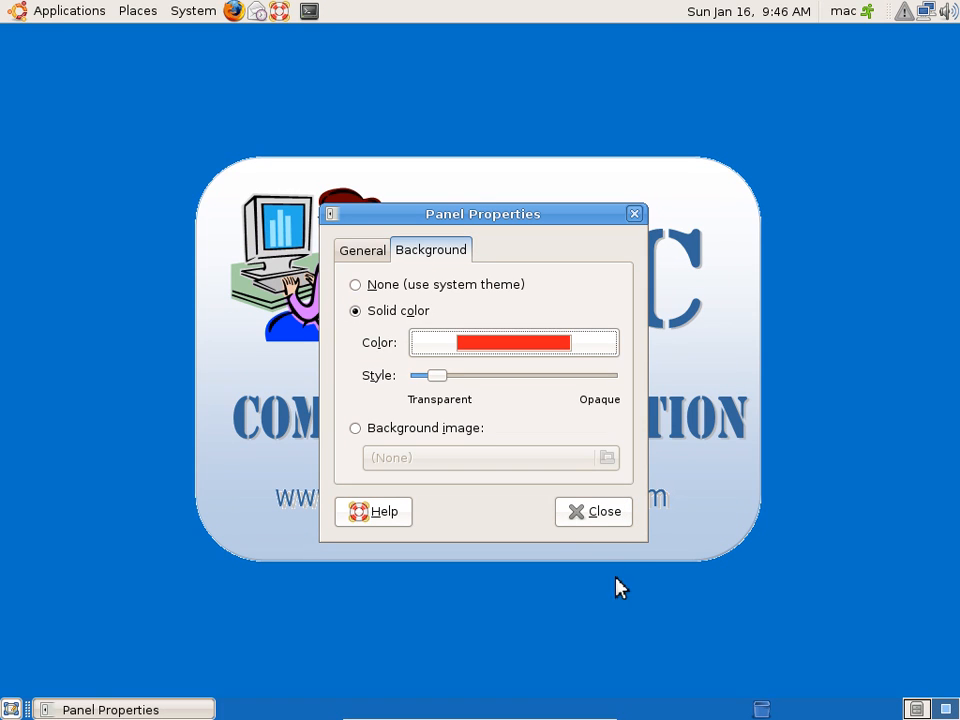
- Slide the panel style between transparent and opaque, leaving it mostly transparent, and close the properties
drag(436, 376, 424, 378)
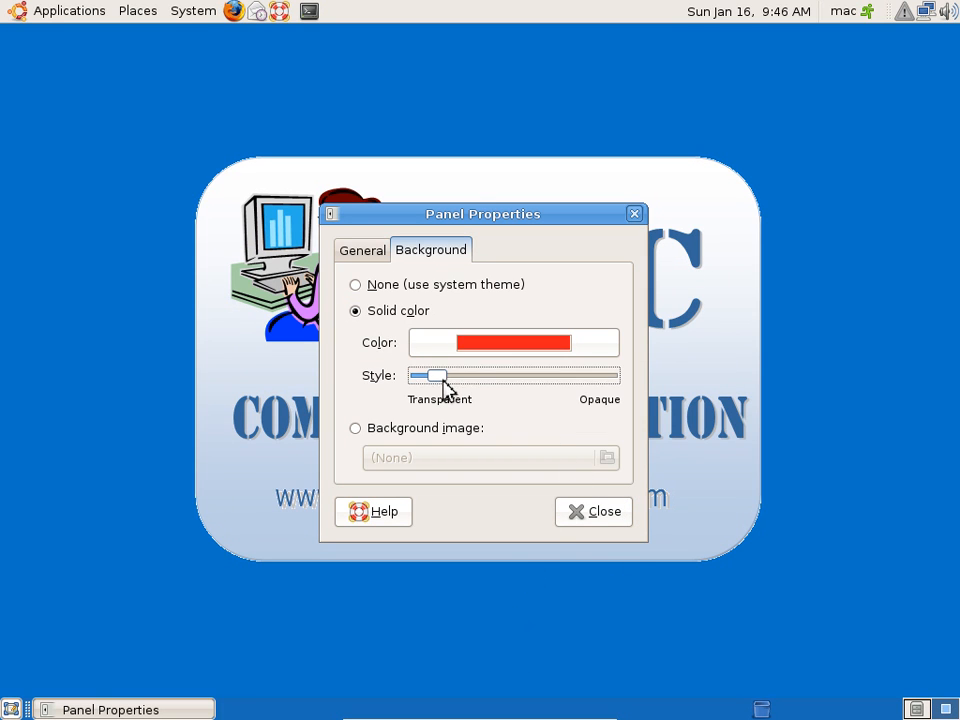
drag(428, 376, 588, 376)
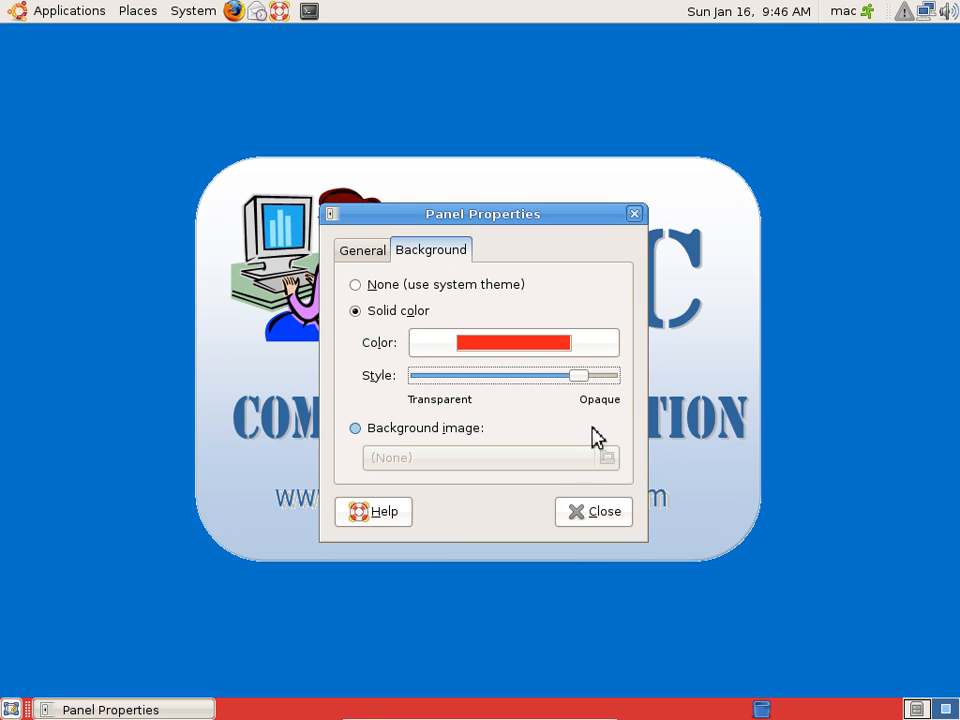
drag(578, 376, 472, 376)
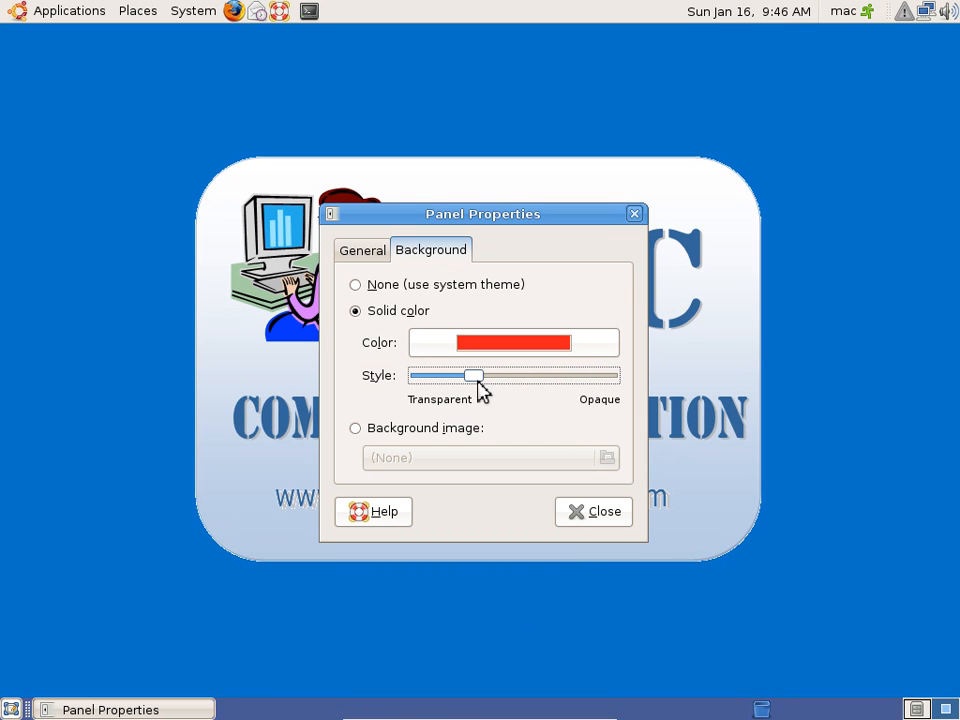
drag(472, 376, 584, 376)
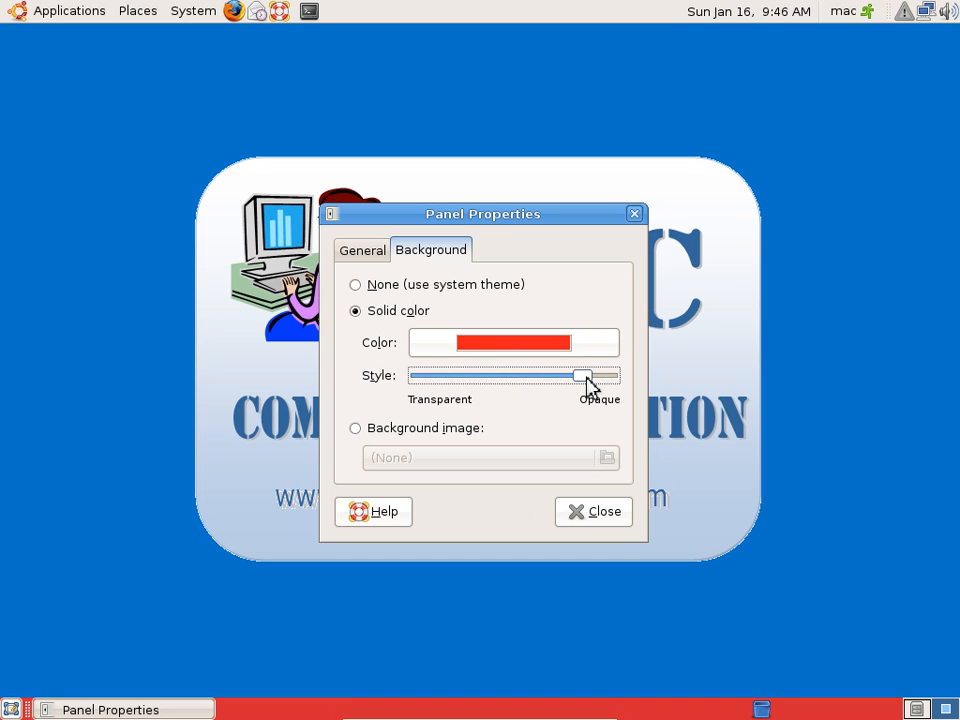
drag(584, 376, 448, 376)
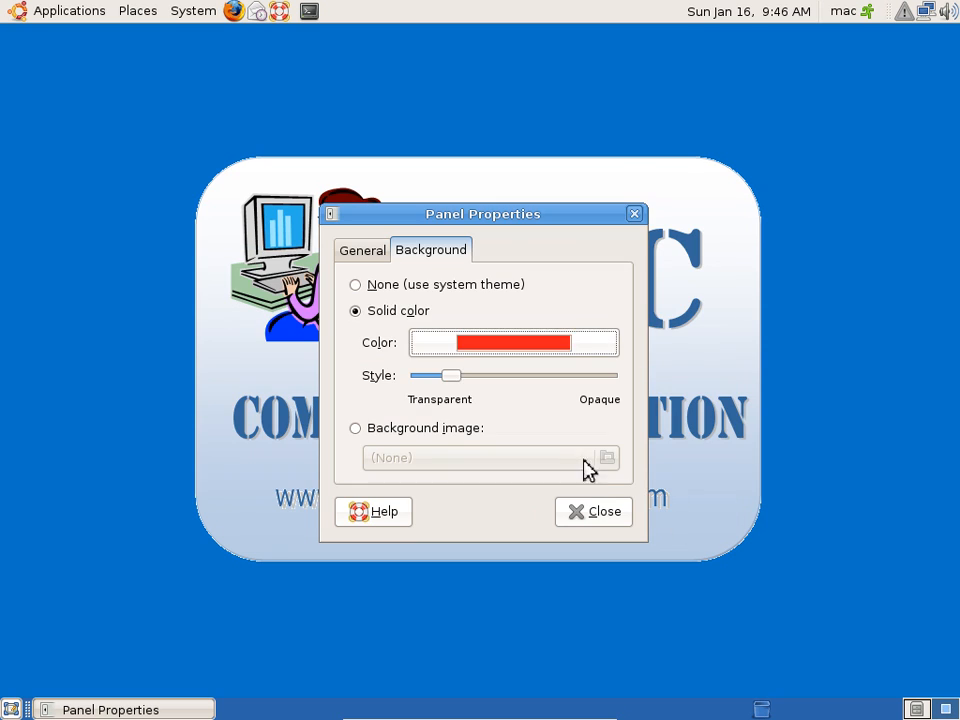
click(592, 512)
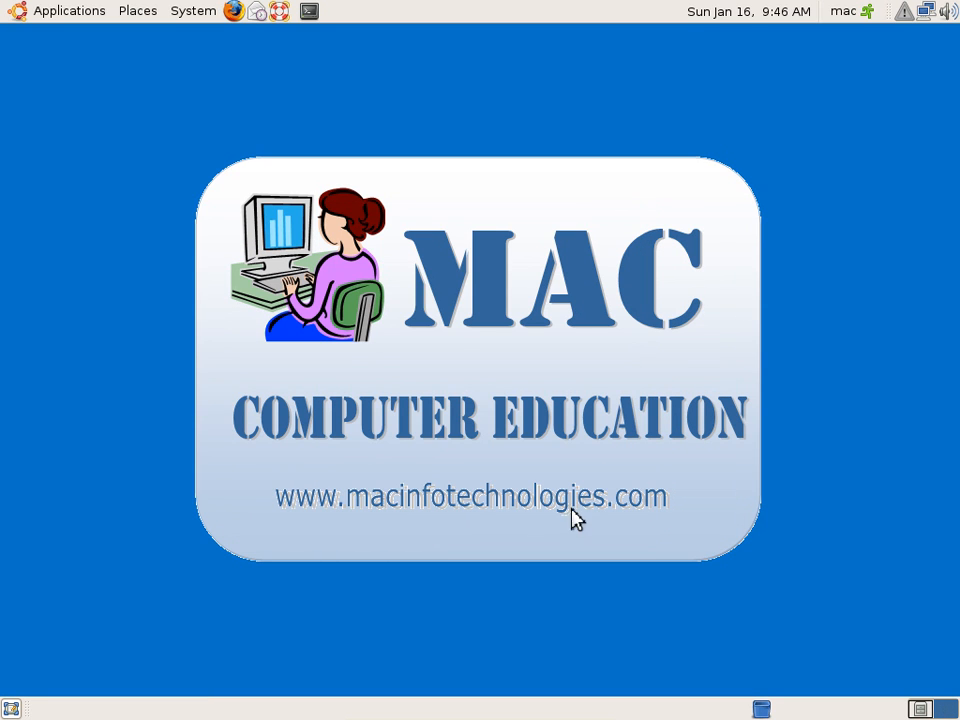
mouse_move(470, 264)
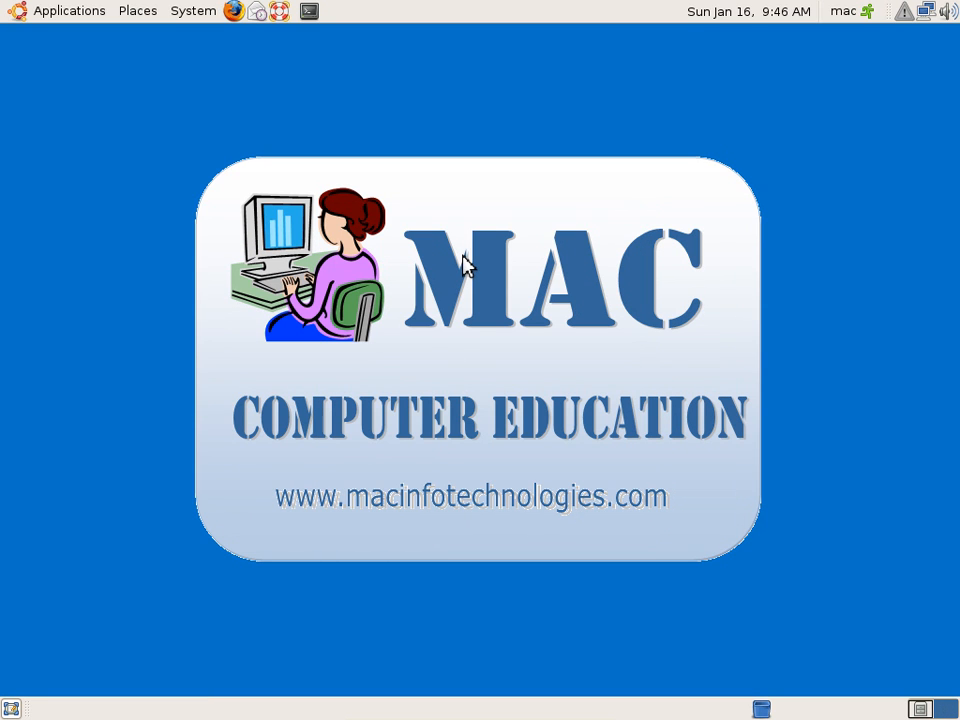